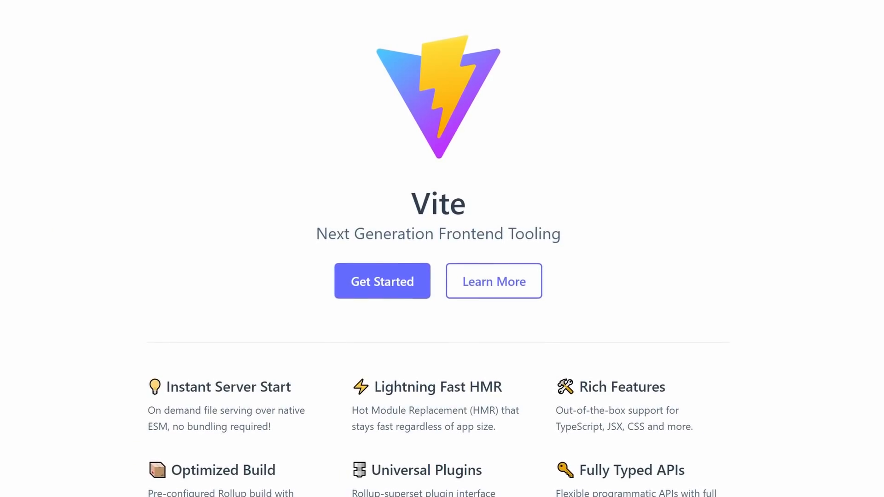
Create a new file about/index.html in the vite-js project
{"action": "scroll", "scroll_direction": "down", "scroll_amount": 3}
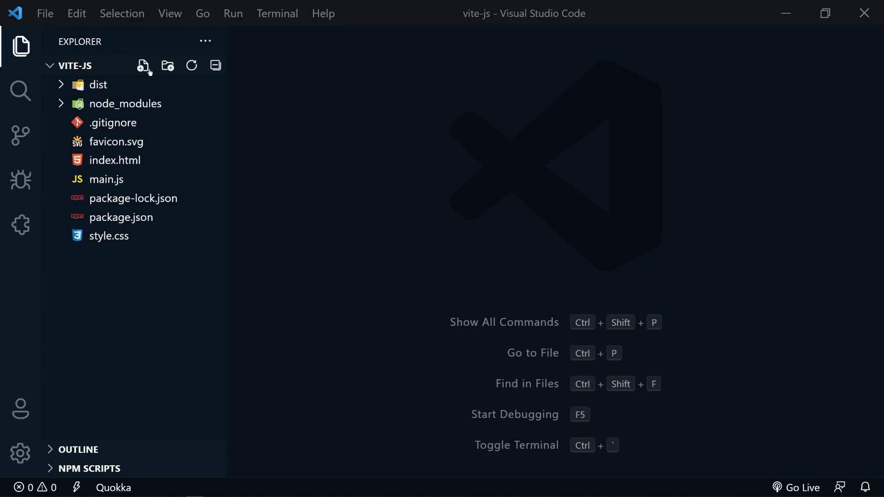
{"action": "type", "text": "about/index.html"}
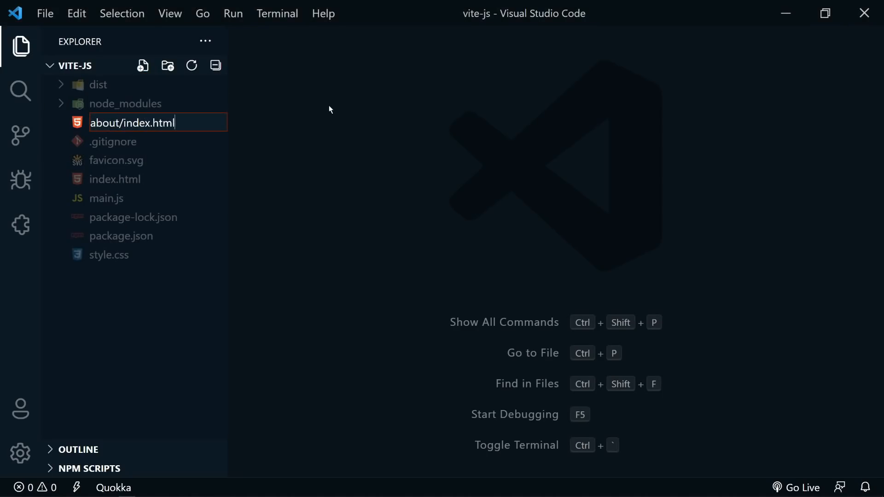
{"action": "key", "text": "Enter"}
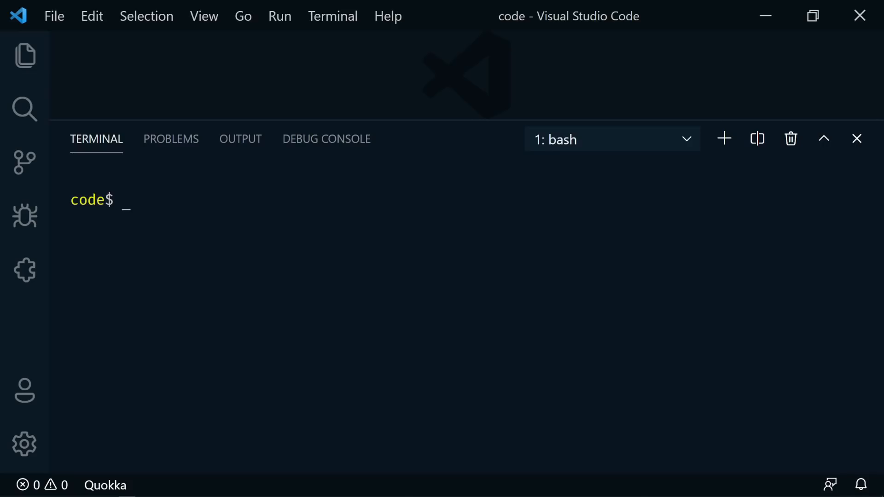
{"action": "type", "text": "npm init @"}
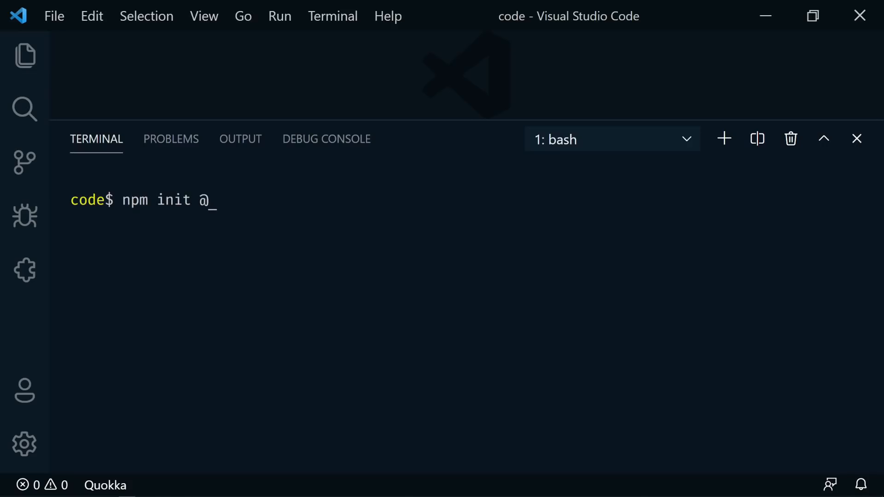
{"action": "type", "text": "vitejs"}
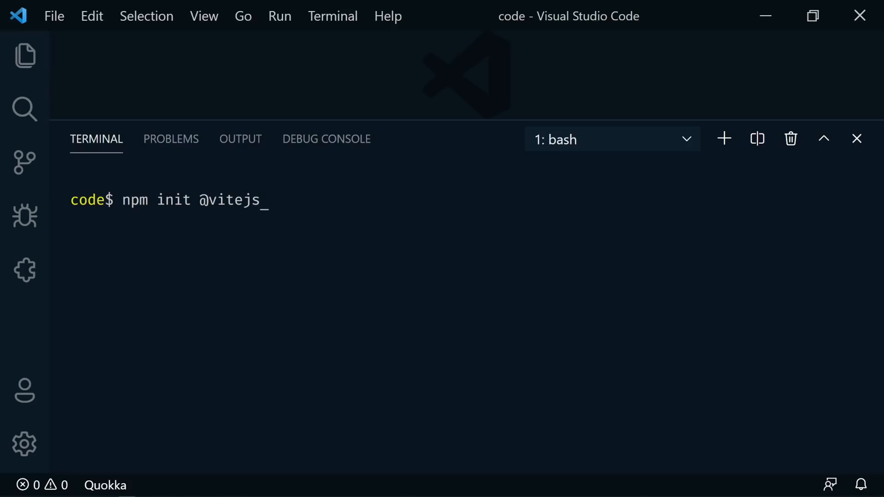
{"action": "type", "text": "/app"}
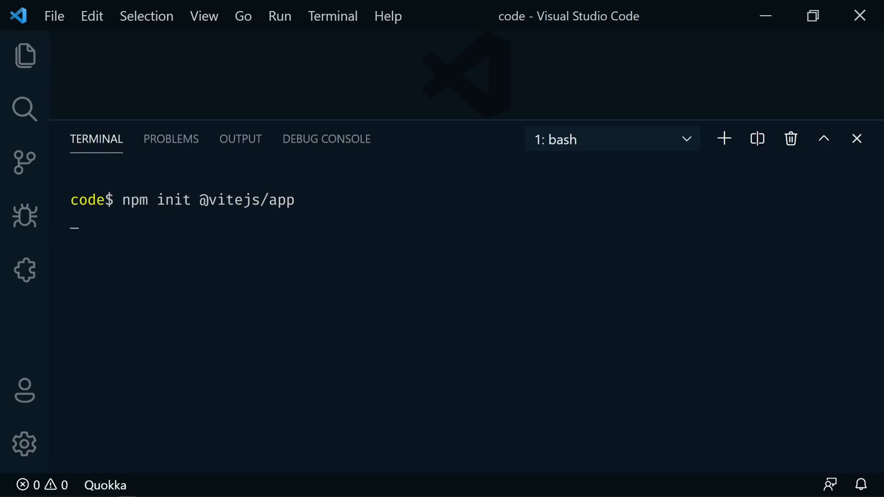
{"action": "key", "text": "Enter"}
{"action": "type", "text": "vite-js"}
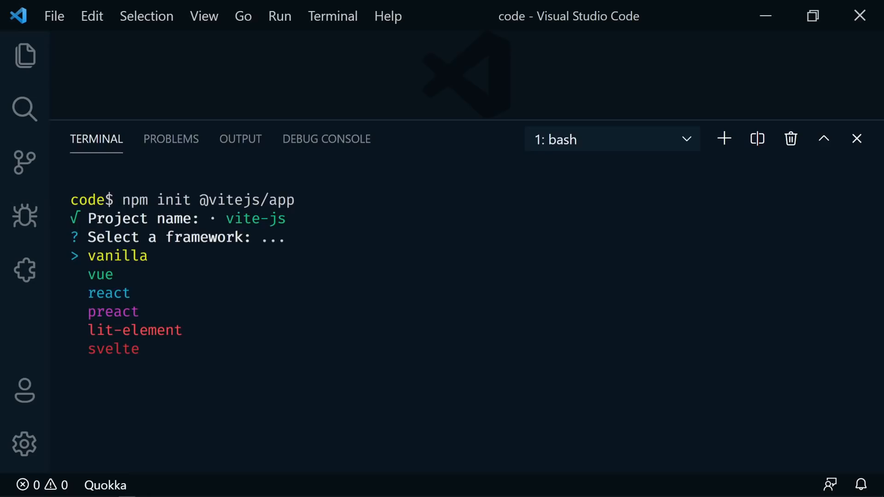
{"action": "key", "text": "Down"}
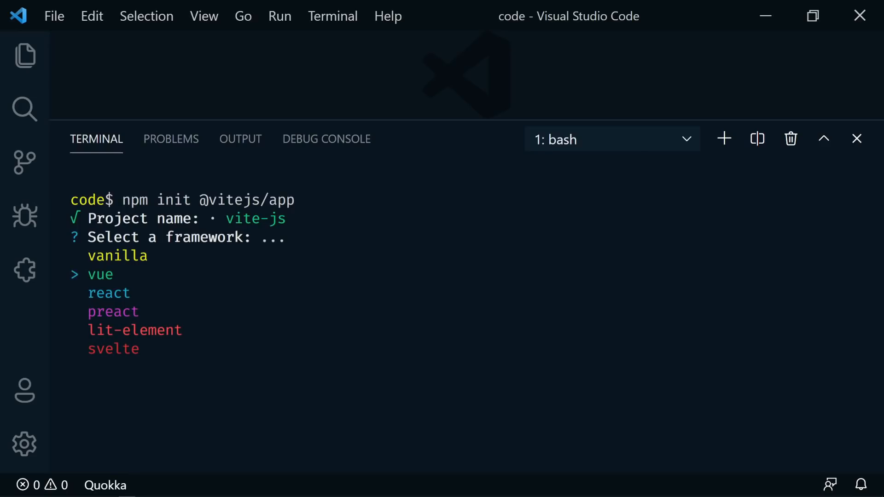
{"action": "key", "text": "Down"}
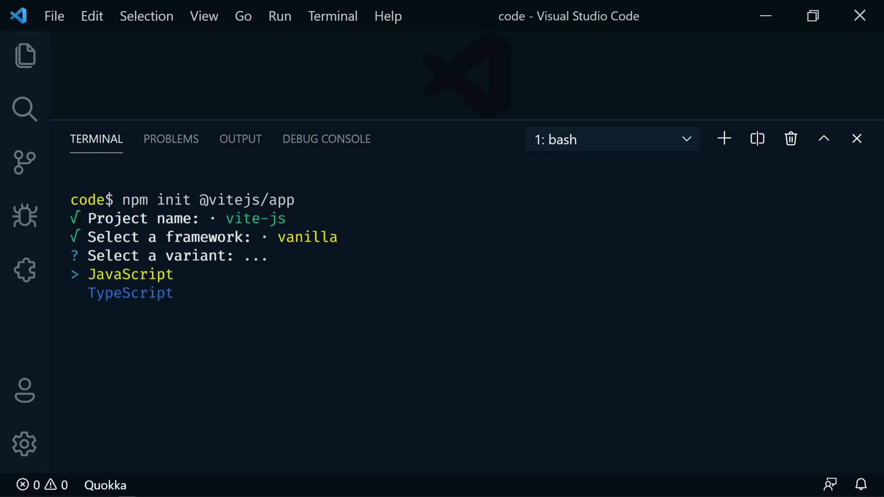
{"action": "key", "text": "Down"}
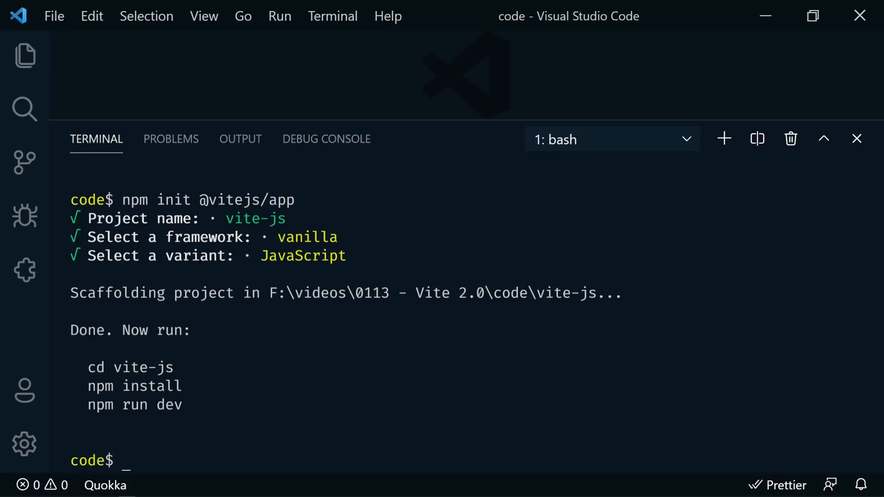
Move into the vite-js folder and install its packages with npm i
{"action": "type", "text": "cd v"}
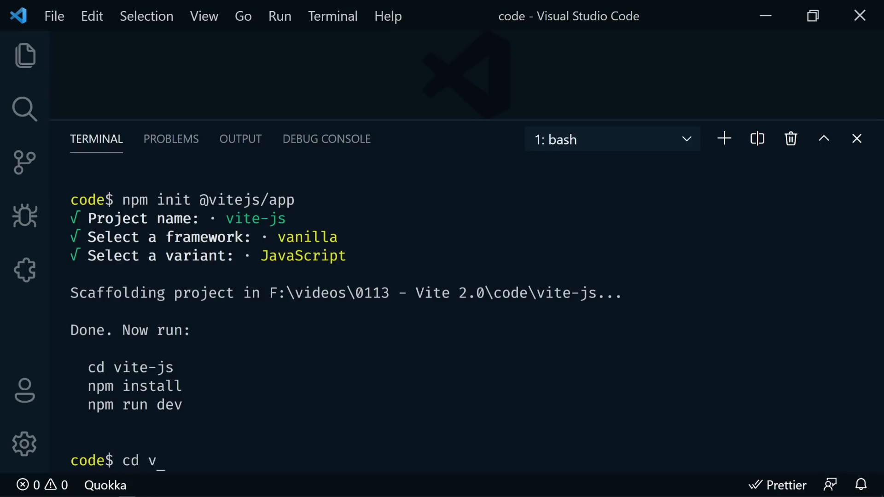
{"action": "key", "text": "Enter"}
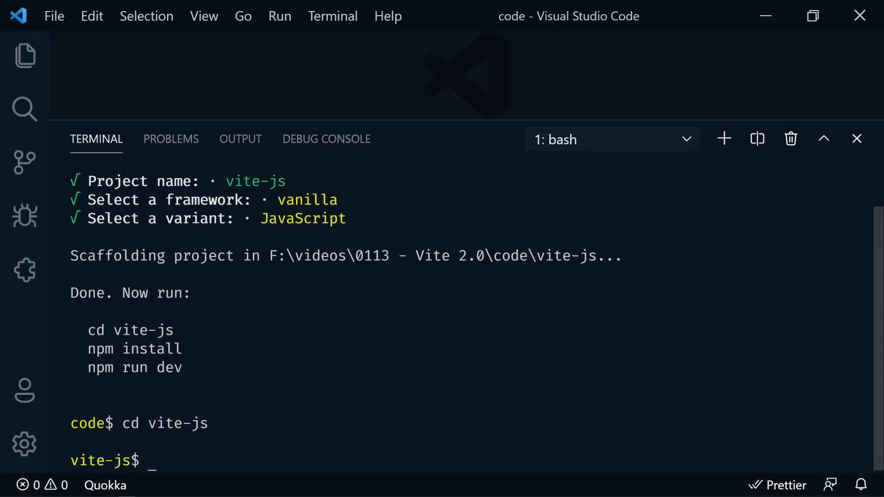
{"action": "type", "text": "npm i"}
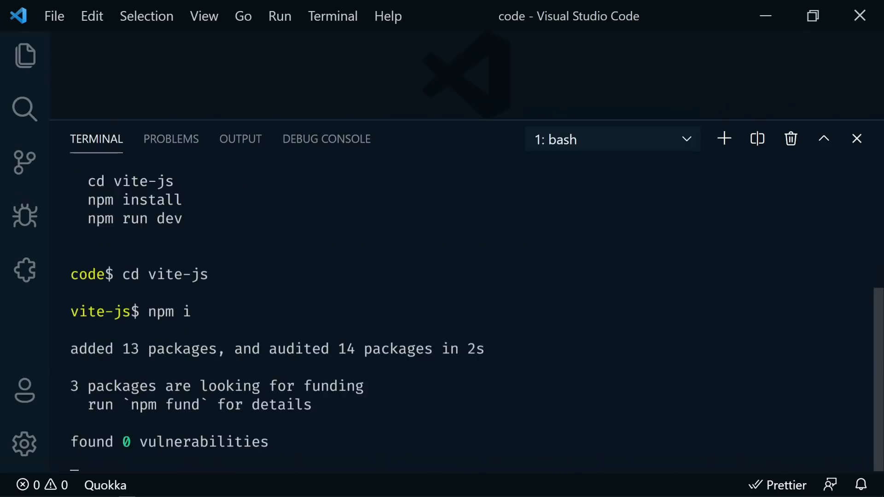
Start the Vite dev server and preview the app at localhost:3000
{"action": "type", "text": "npm"}
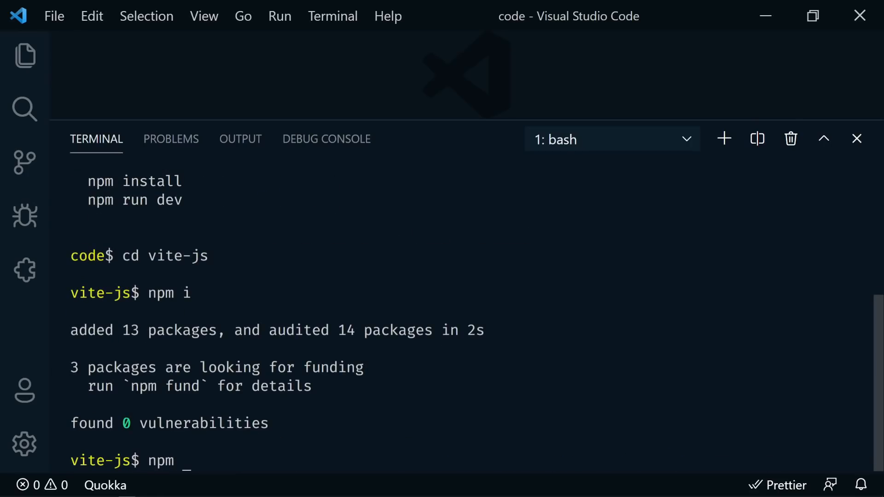
{"action": "type", "text": "run"}
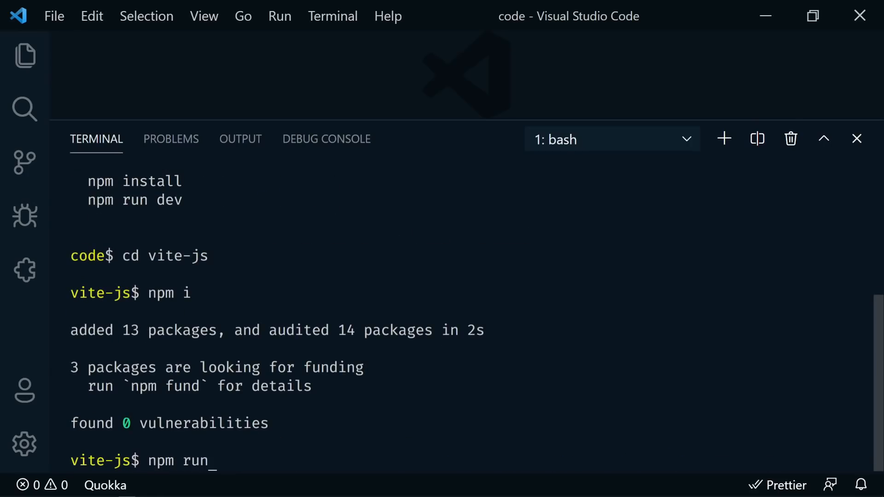
{"action": "key", "text": "Enter"}
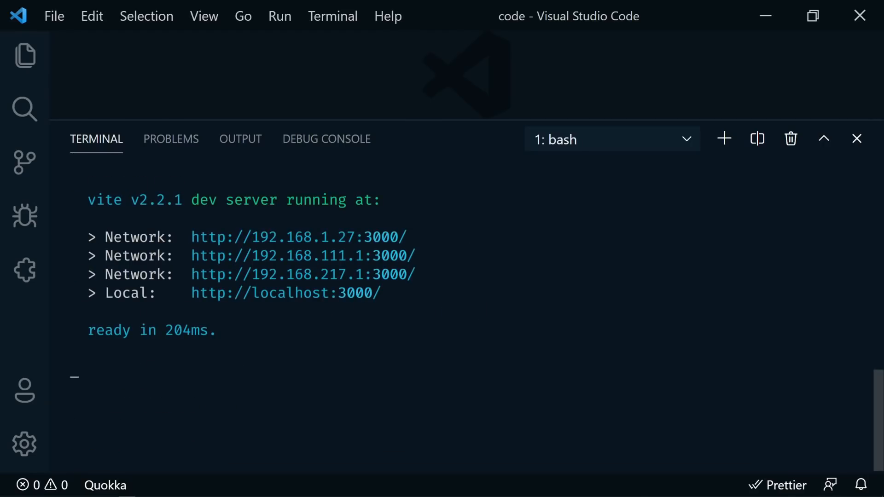
{"action": "mouse_move", "coordinate": [290, 299]}
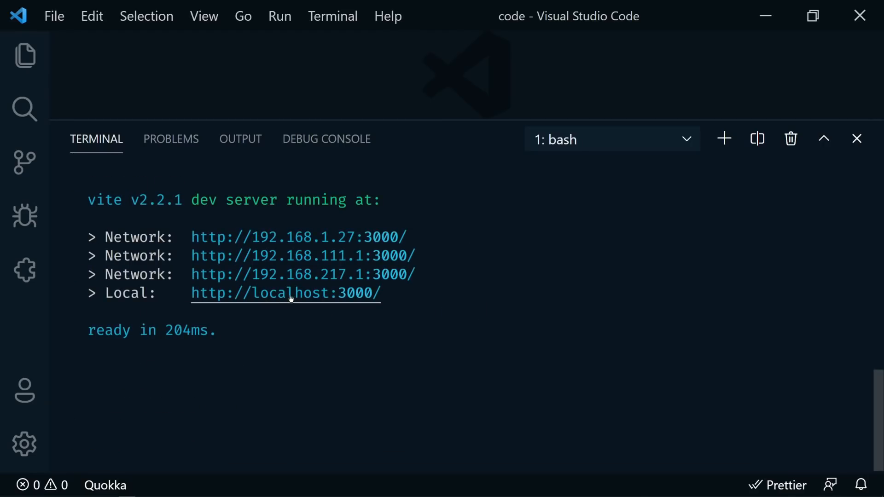
{"action": "left_click", "coordinate": [290, 294]}
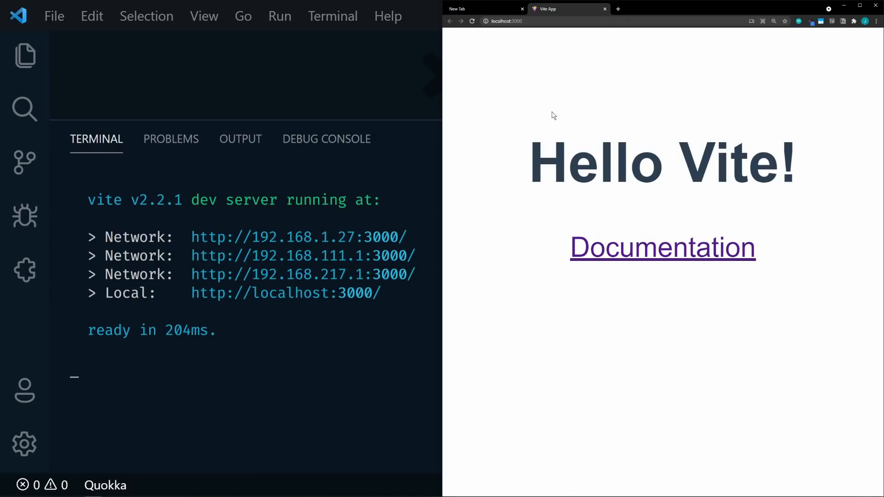
{"action": "mouse_move", "coordinate": [513, 256]}
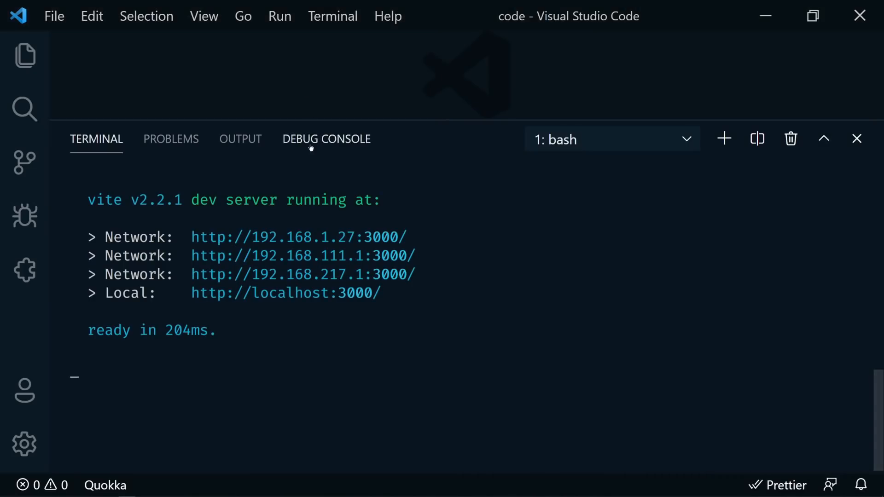
Expand the vite-js folder in the Explorer and review index.html and main.js
{"action": "left_click", "coordinate": [24, 56]}
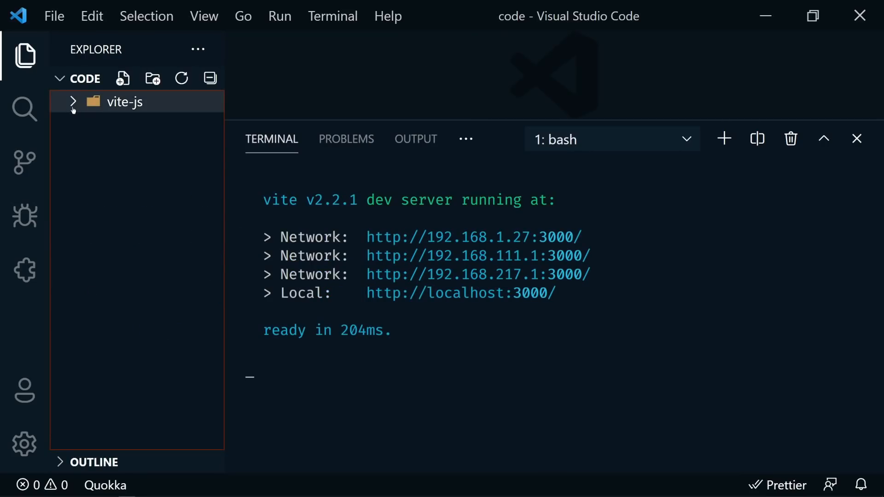
{"action": "left_click", "coordinate": [154, 260]}
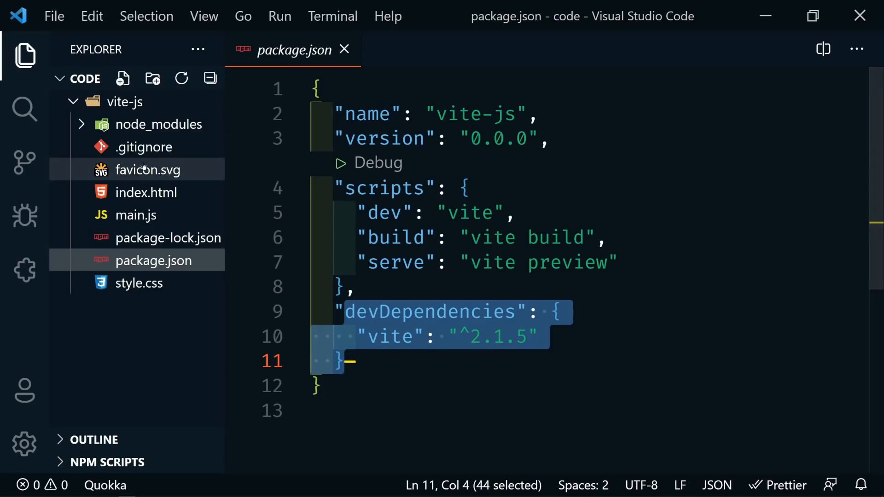
{"action": "left_click", "coordinate": [145, 193]}
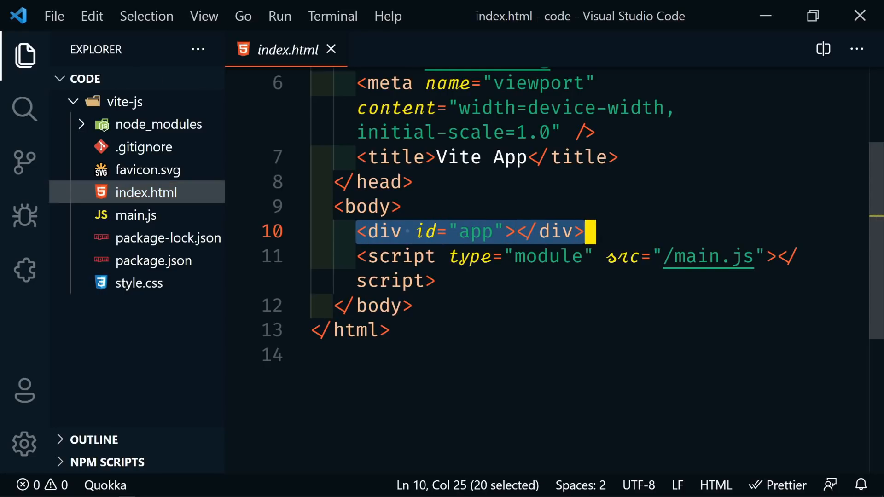
{"action": "mouse_move", "coordinate": [135, 215]}
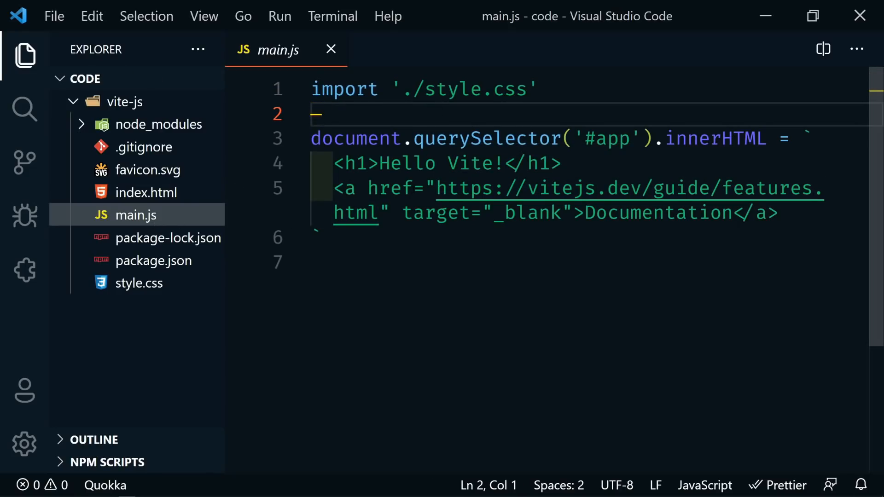
{"action": "left_click", "coordinate": [330, 49]}
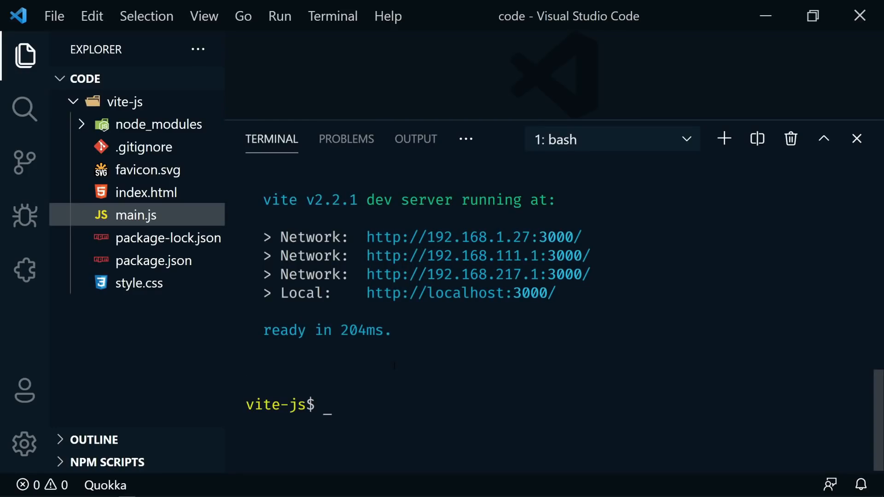
Run npm run build and inspect the generated dist folder
{"action": "type", "text": "npm run"}
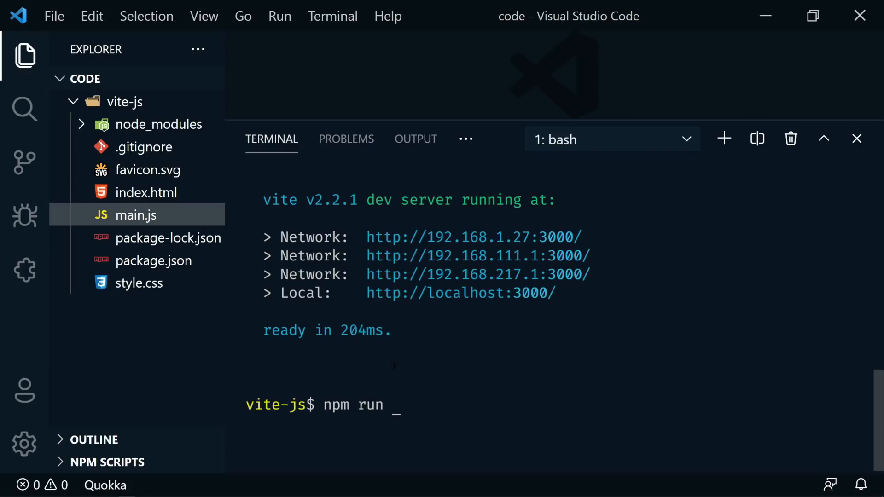
{"action": "type", "text": "build"}
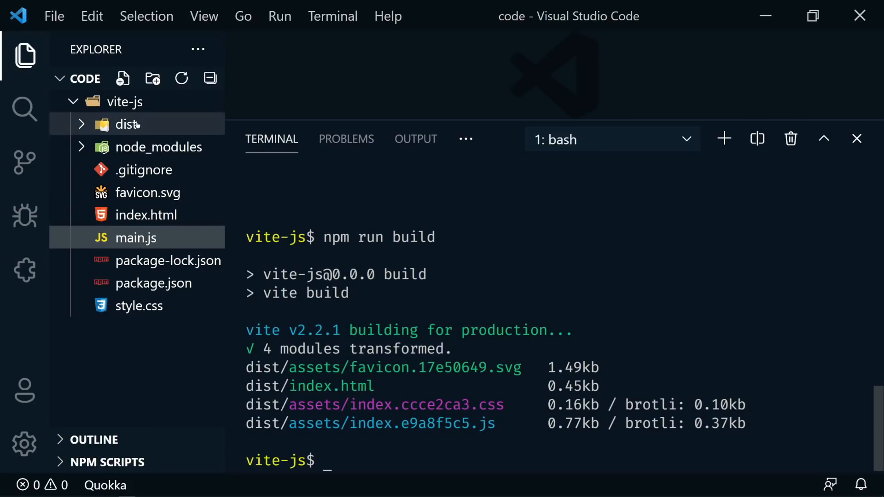
{"action": "left_click", "coordinate": [125, 124]}
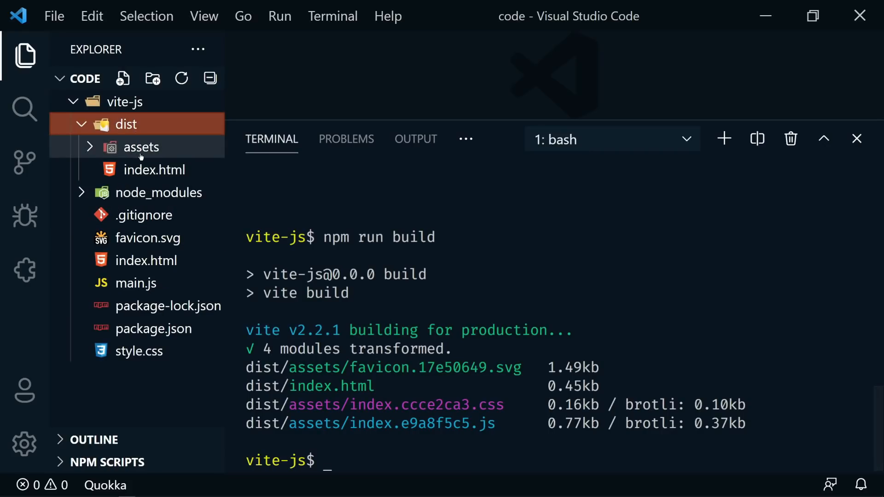
{"action": "left_click", "coordinate": [126, 124]}
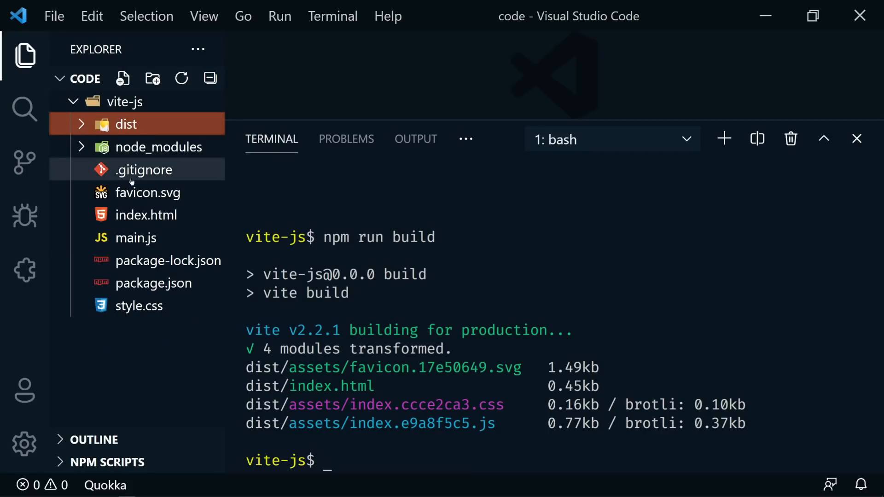
Run npm run serve to preview the built Hello Vite! page at localhost:5000
{"action": "type", "text": "npm run serve"}
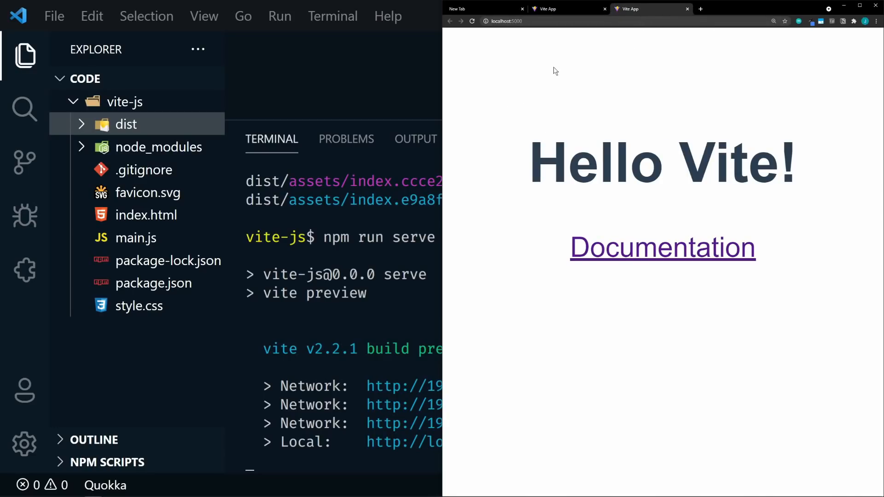
{"action": "mouse_move", "coordinate": [675, 316]}
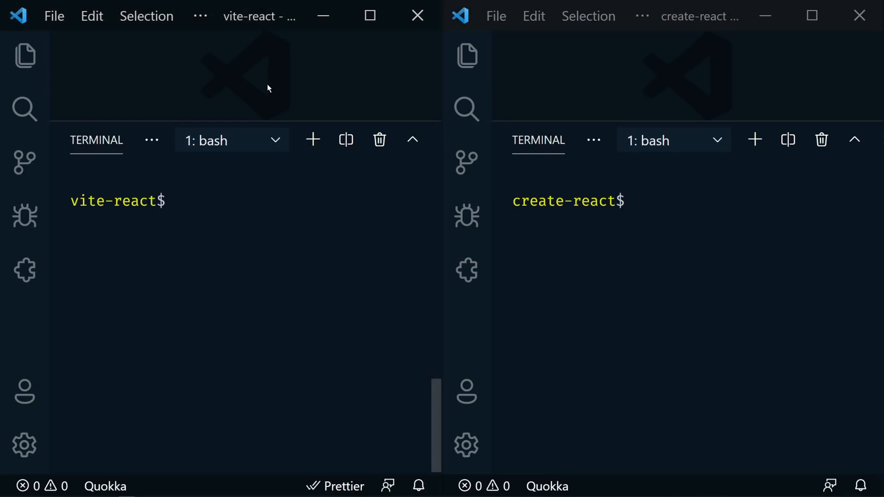
{"action": "type", "text": "npm i"}
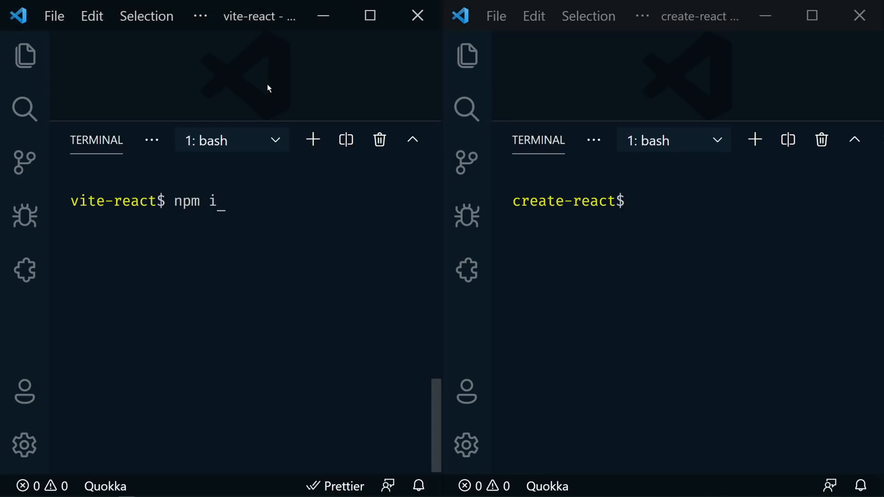
{"action": "type", "text": "nit @vite"}
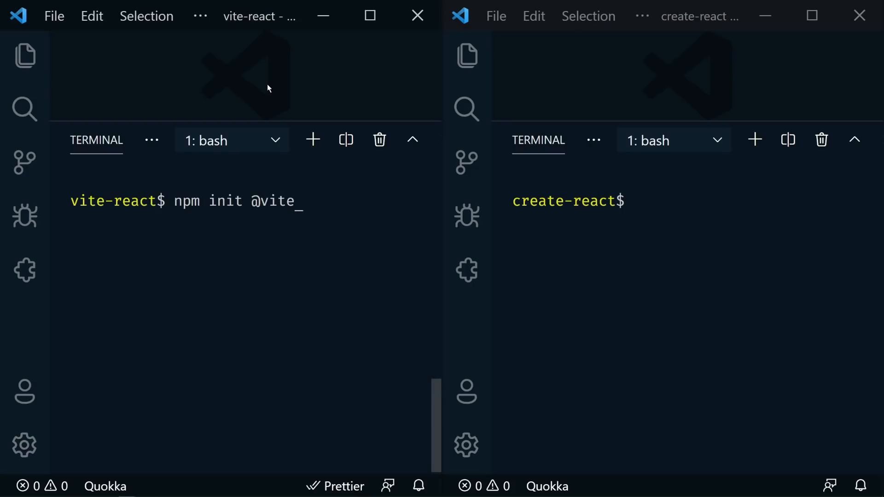
{"action": "type", "text": "js/app ."}
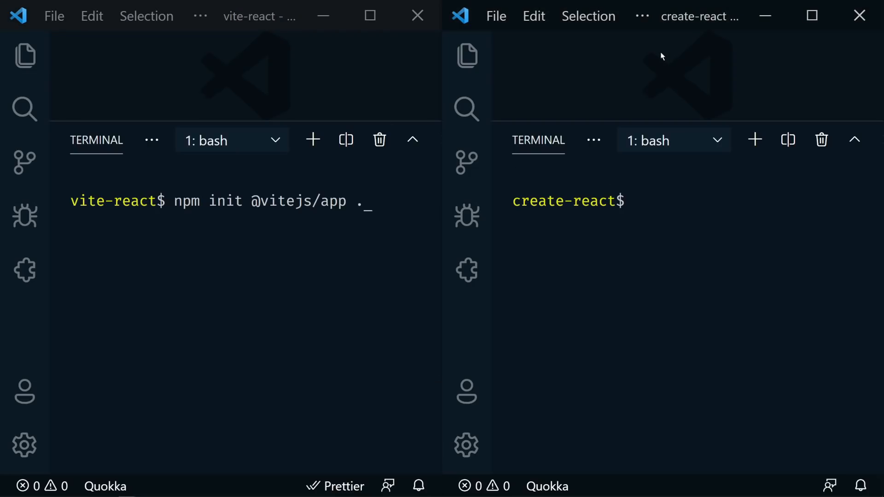
Start npx create-react-app . in the create-react project
{"action": "type", "text": "np"}
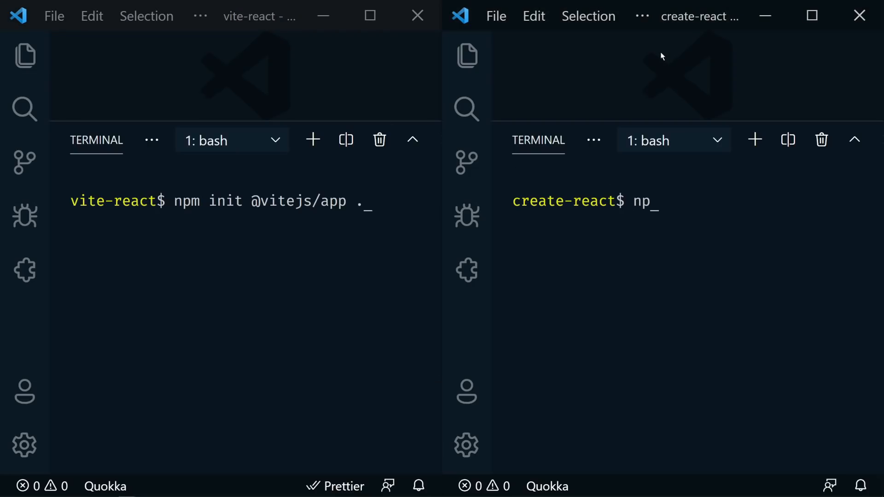
{"action": "type", "text": "x create-rea"}
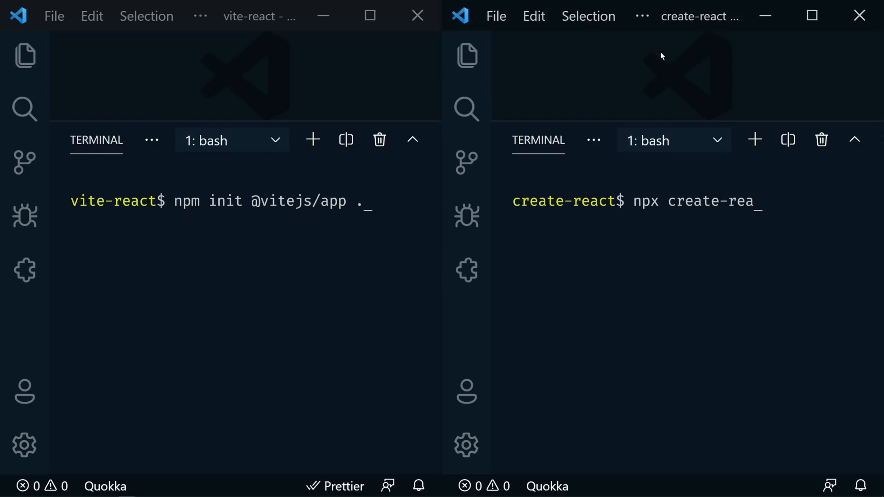
{"action": "type", "text": "ct-app ."}
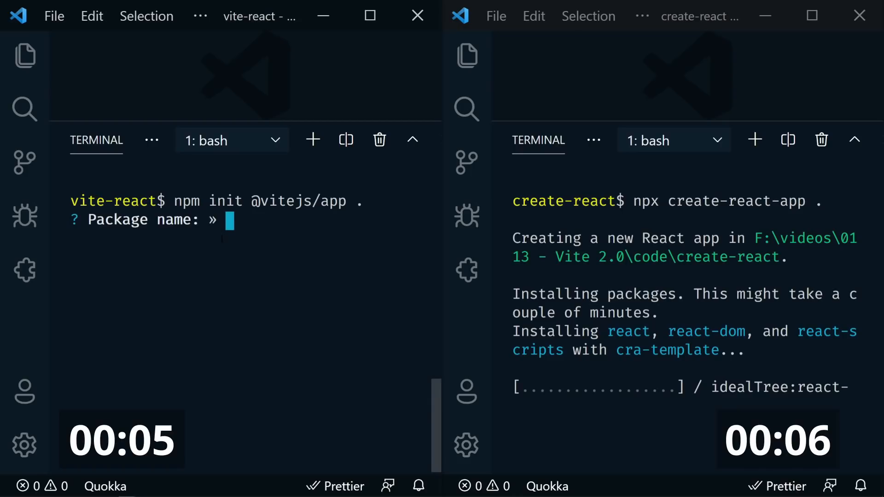
Accept vite-react as the package name and install its packages with npm i
{"action": "type", "text": "vite-react"}
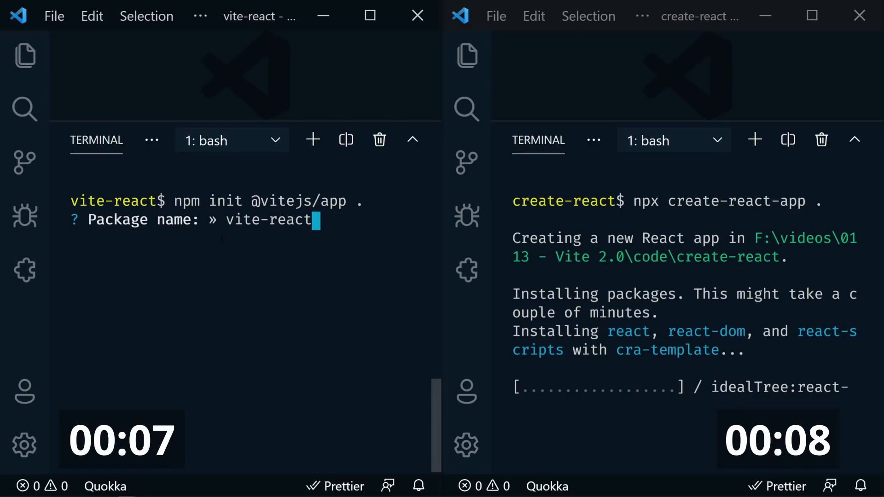
{"action": "key", "text": "Enter"}
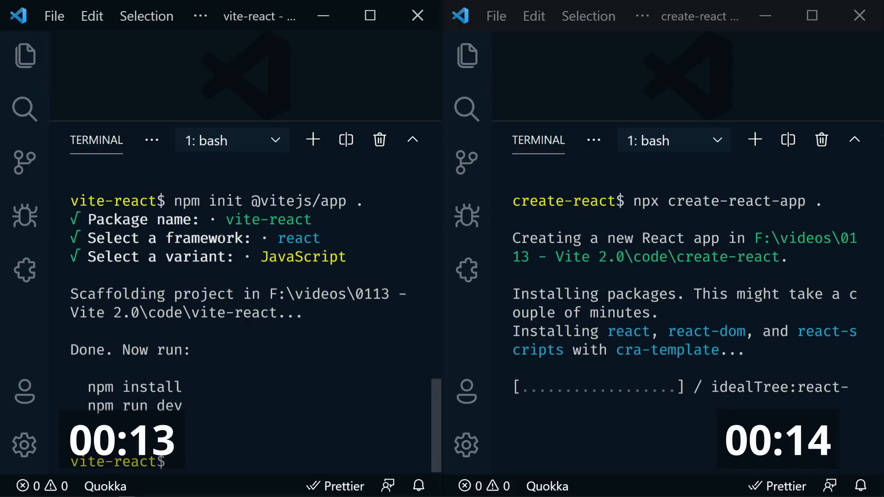
{"action": "type", "text": "npm"}
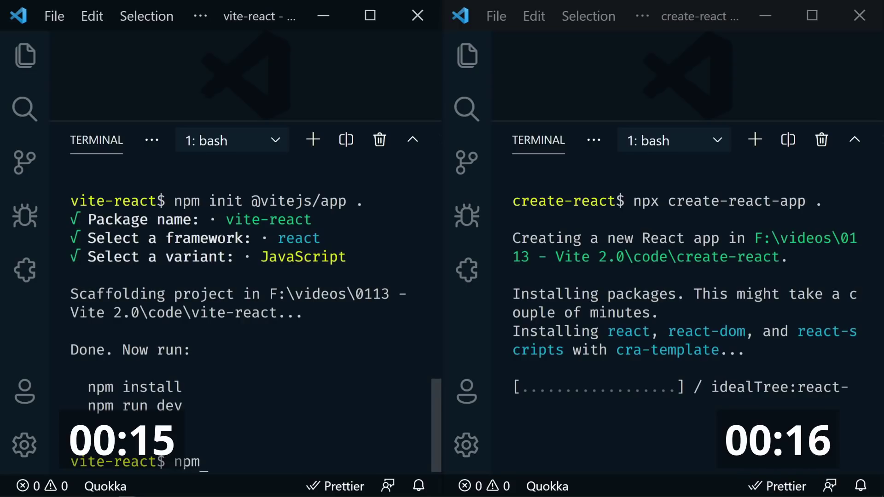
{"action": "type", "text": "npm i"}
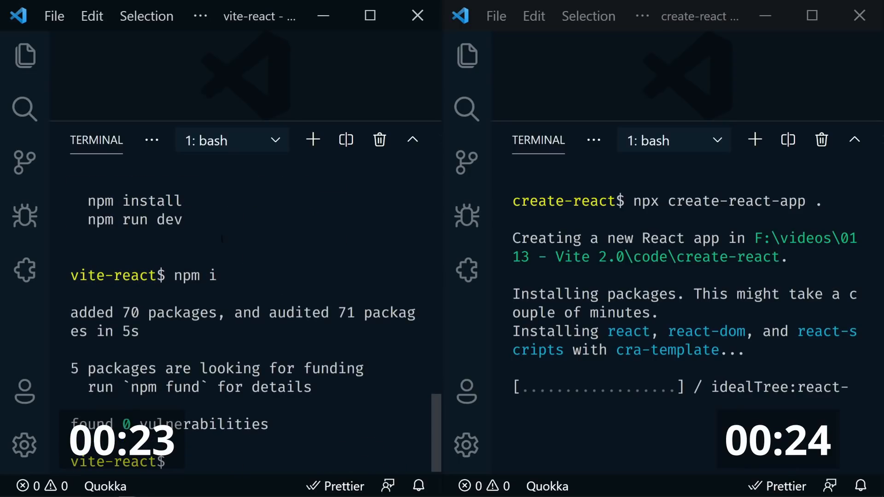
Run the Vite React dev server and click the counter button up to 5
{"action": "type", "text": "npm ru"}
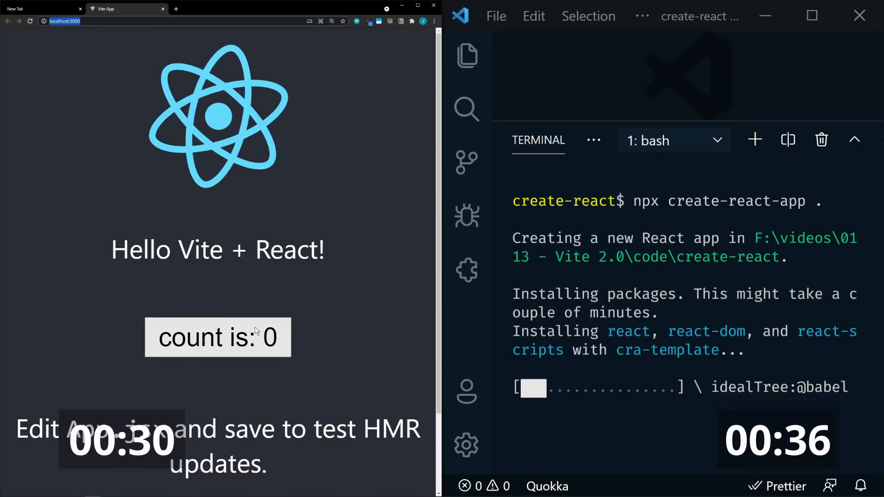
{"action": "left_click", "coordinate": [218, 338]}
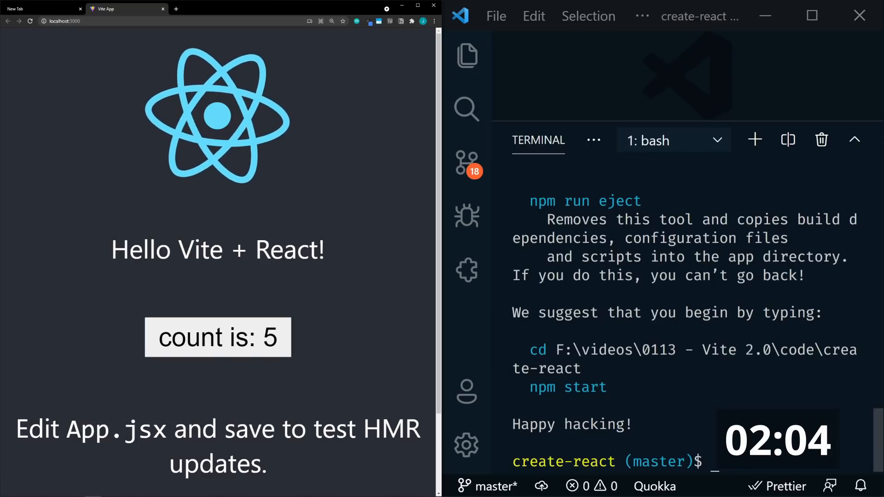
Run npm start to serve the create-react-app page on localhost:3001
{"action": "type", "text": "npm s"}
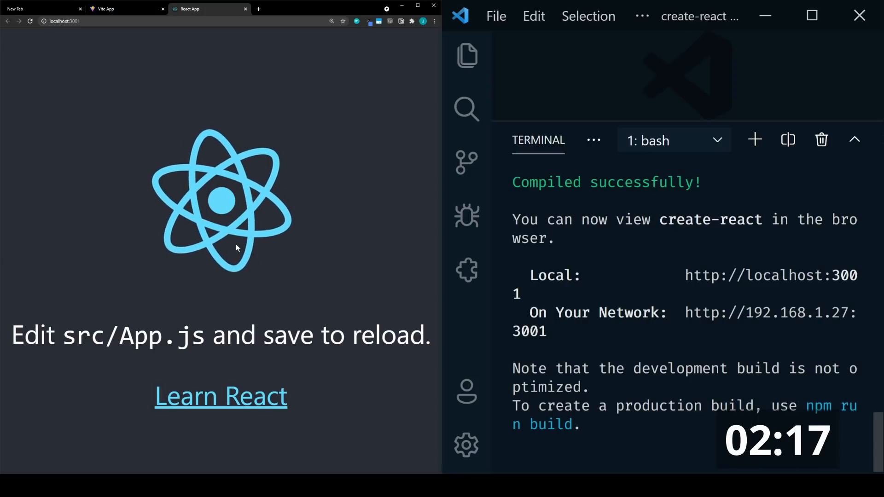
{"action": "mouse_move", "coordinate": [212, 317]}
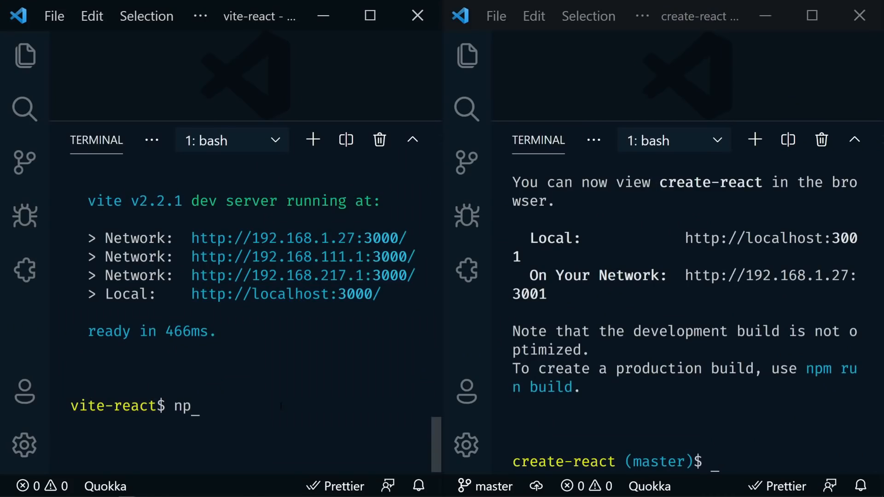
Run npm run build in both the vite-react and create-react terminals
{"action": "type", "text": "m"}
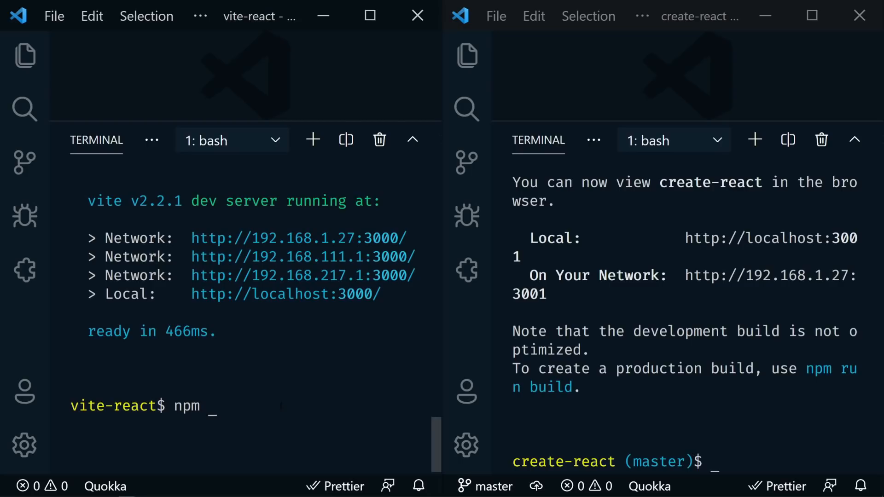
{"action": "type", "text": "run build"}
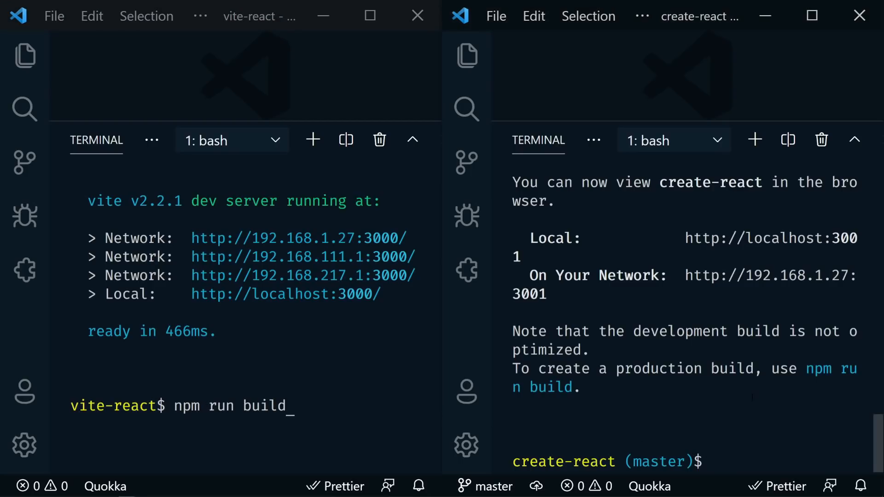
{"action": "type", "text": "npm run buil"}
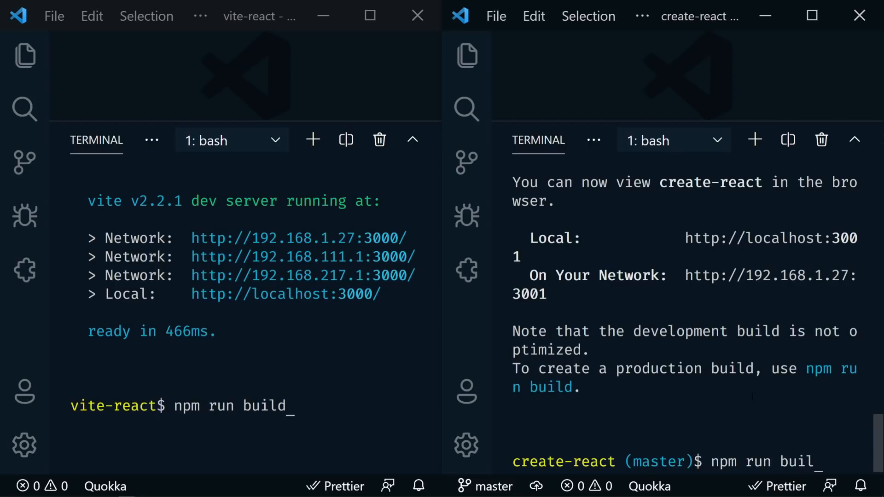
{"action": "type", "text": "d"}
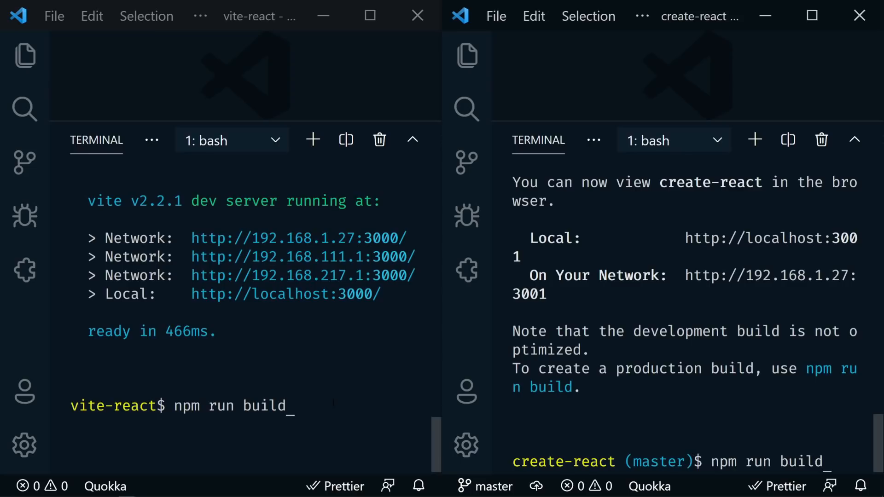
{"action": "key", "text": "Enter"}
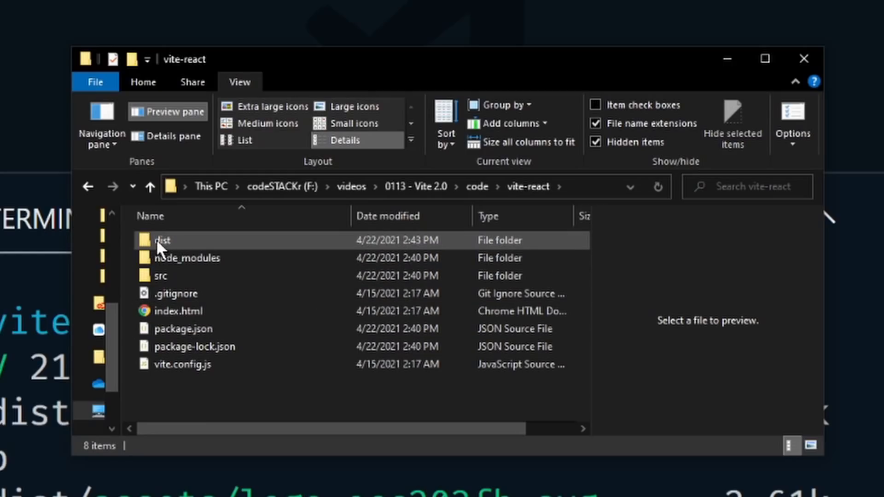
Check folder Properties: vite-react's dist is 134 KB and the create-react folder is 217 MB
{"action": "left_click", "coordinate": [161, 241]}
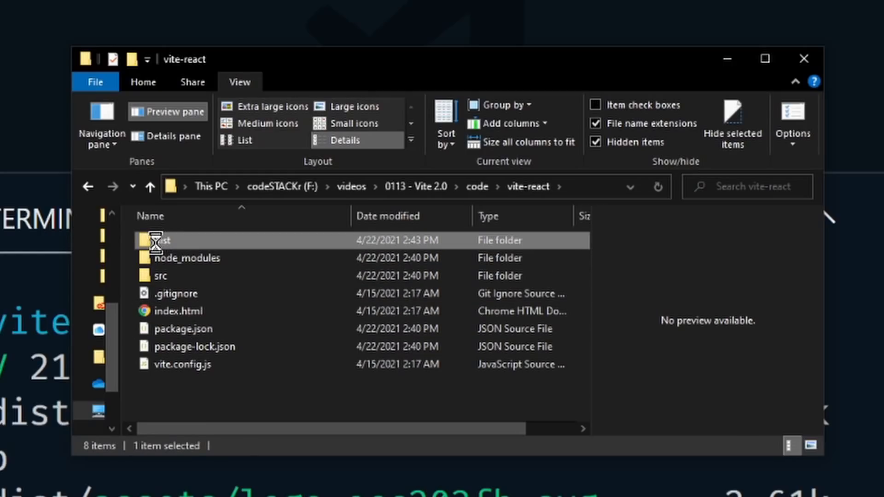
{"action": "right_click", "coordinate": [156, 241]}
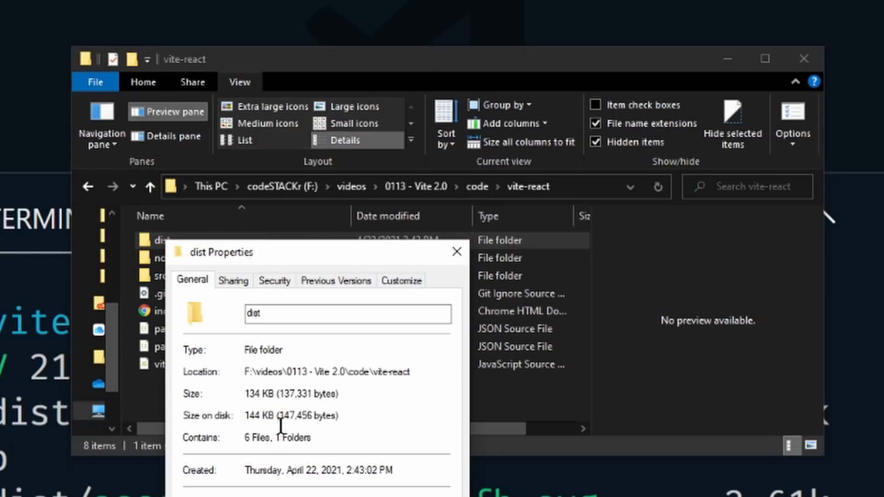
{"action": "mouse_move", "coordinate": [298, 416]}
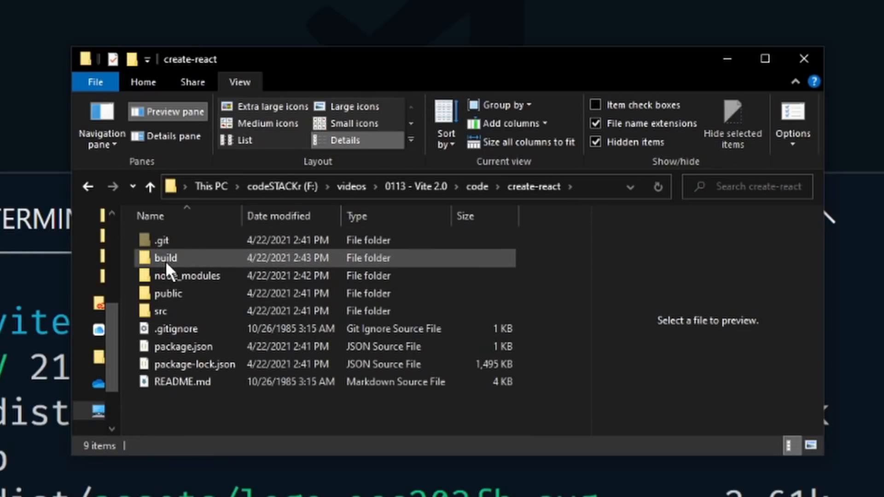
{"action": "left_click", "coordinate": [165, 258]}
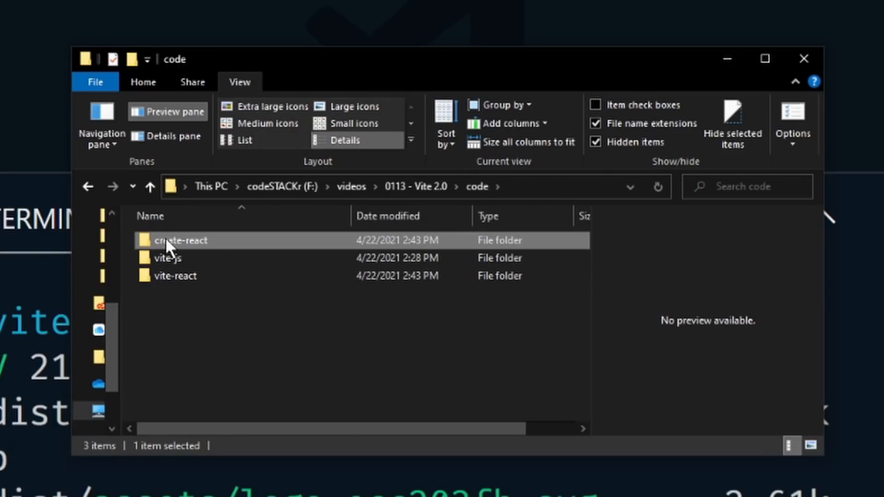
{"action": "left_click", "coordinate": [178, 241]}
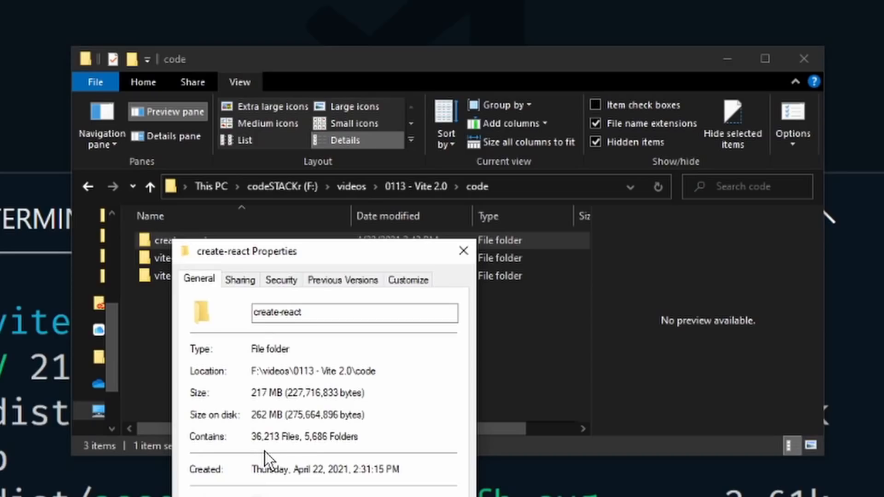
{"action": "left_click", "coordinate": [463, 251]}
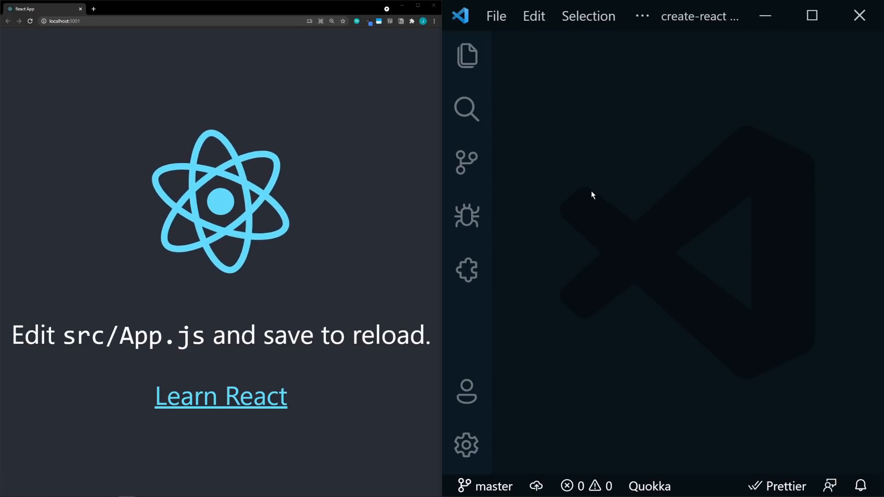
Change the 'Edit src/App.js' paragraph in create-react's App.js to REACT!!! and save
{"action": "left_click", "coordinate": [467, 56]}
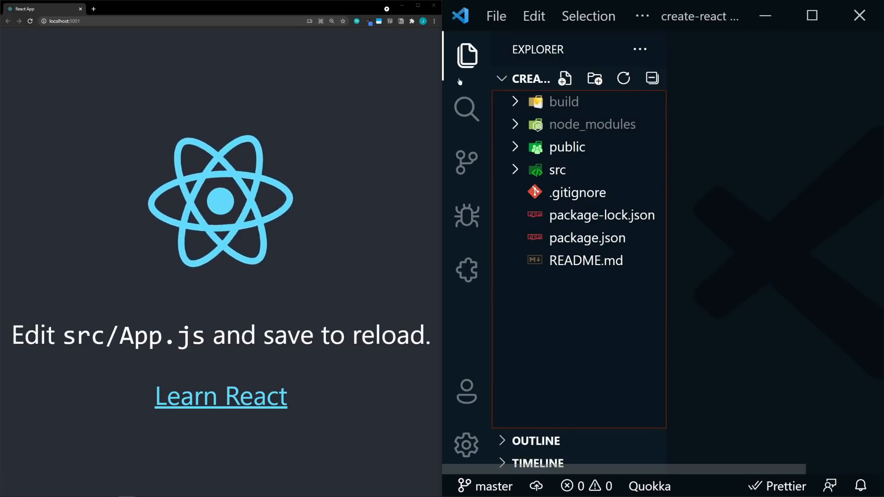
{"action": "left_click", "coordinate": [558, 170]}
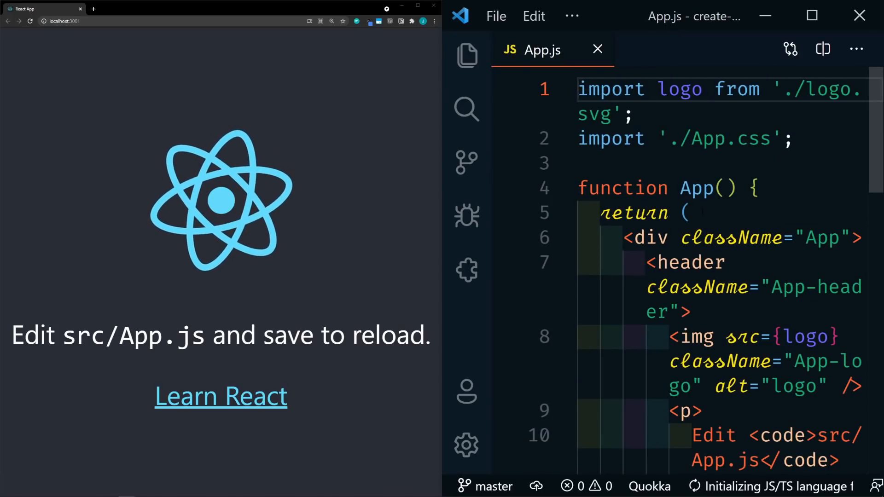
{"action": "scroll", "scroll_direction": "down", "scroll_amount": 3}
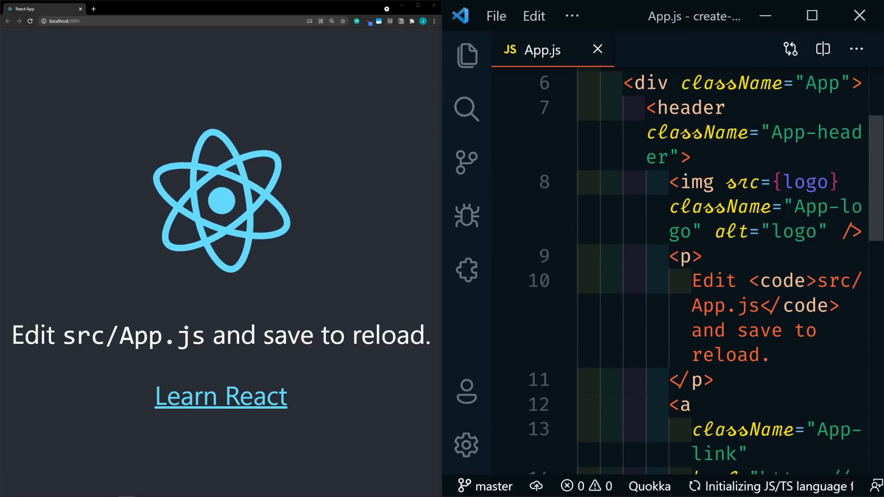
{"action": "left_click_drag", "start_coordinate": [694, 281], "coordinate": [774, 355]}
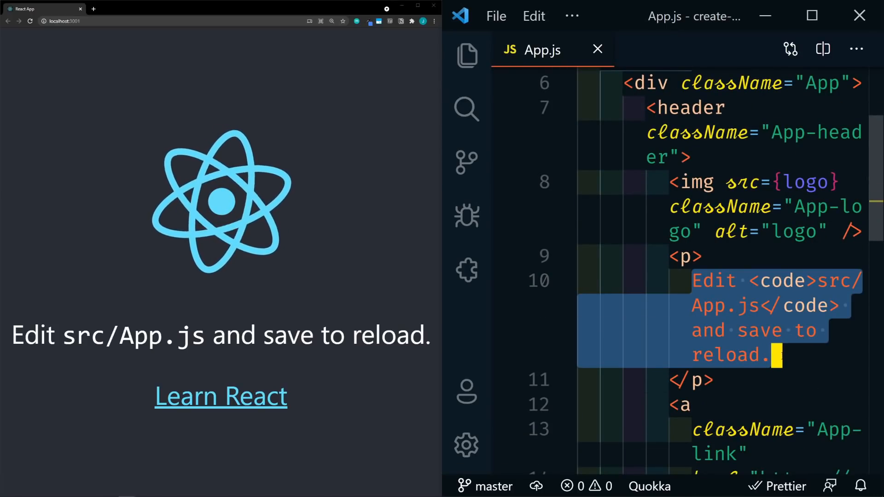
{"action": "type", "text": "R"}
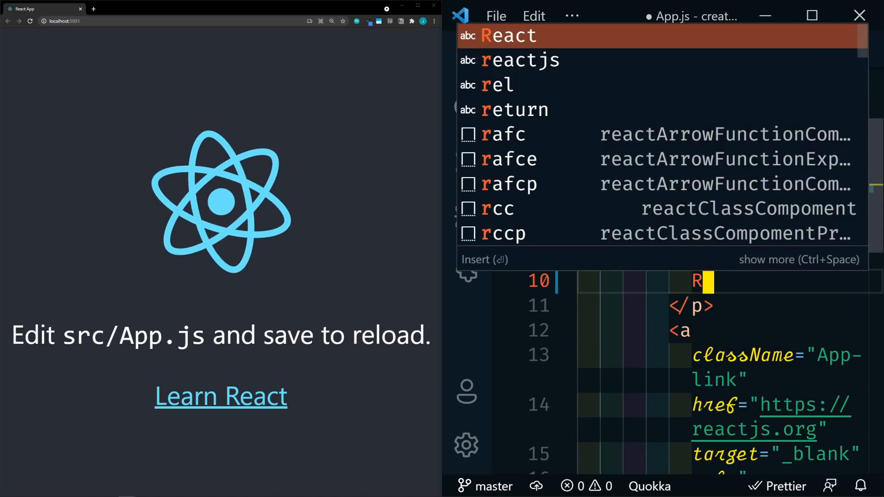
{"action": "type", "text": "EACT!!!"}
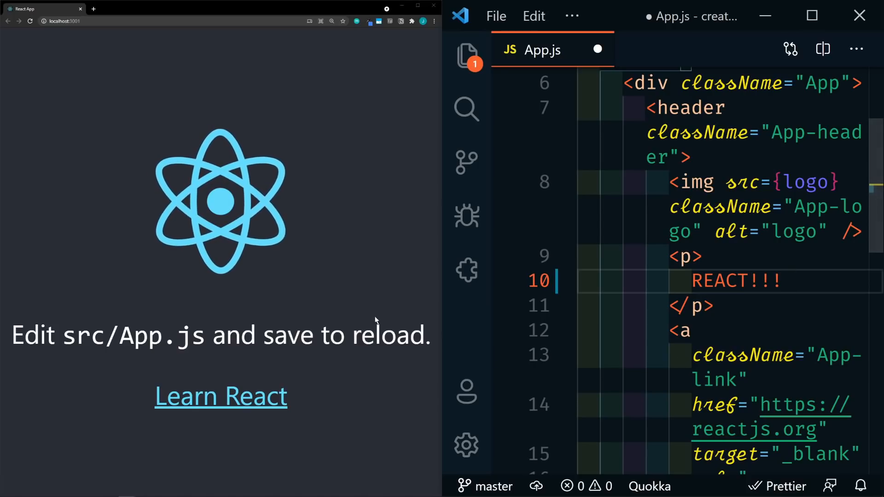
{"action": "key", "text": "Ctrl+s"}
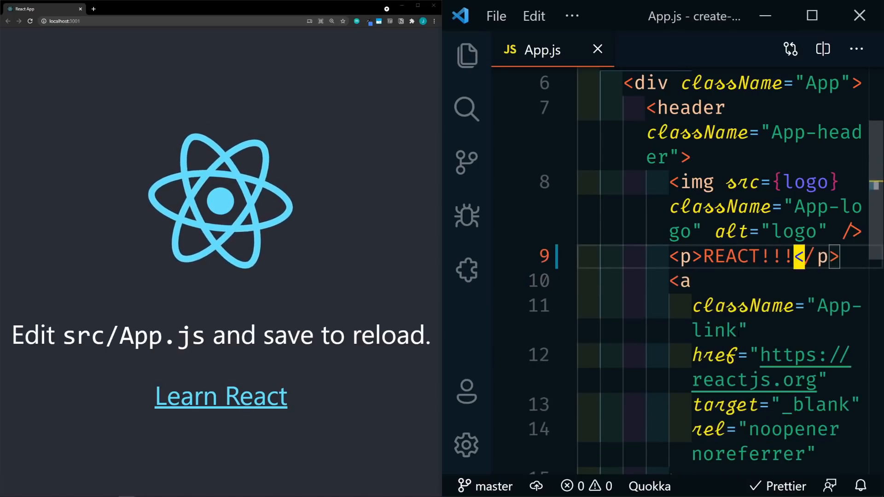
{"action": "key", "text": "Ctrl+s"}
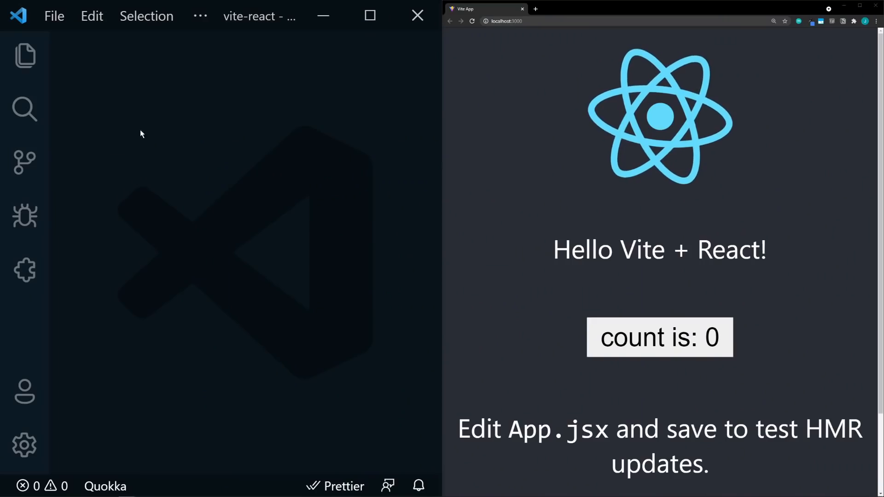
Add '!!!!' to the Hello Vite + React! heading in App.jsx, bump the counter and save
{"action": "left_click", "coordinate": [24, 56]}
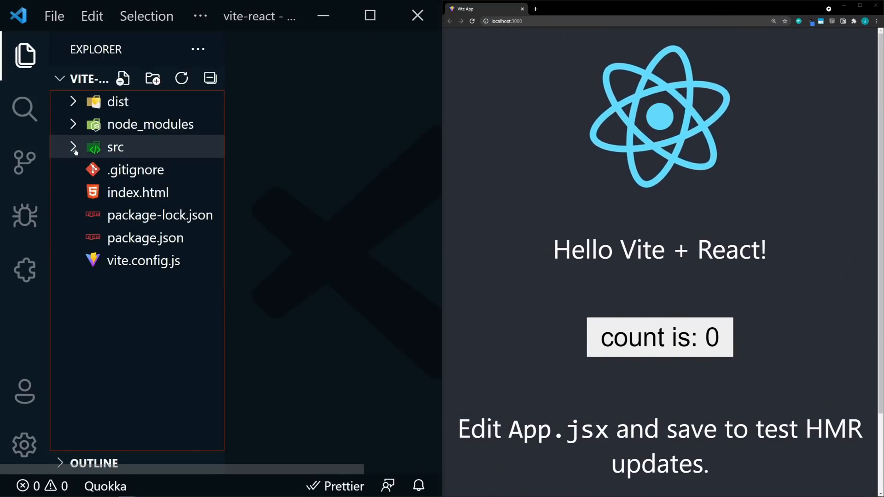
{"action": "left_click", "coordinate": [115, 147]}
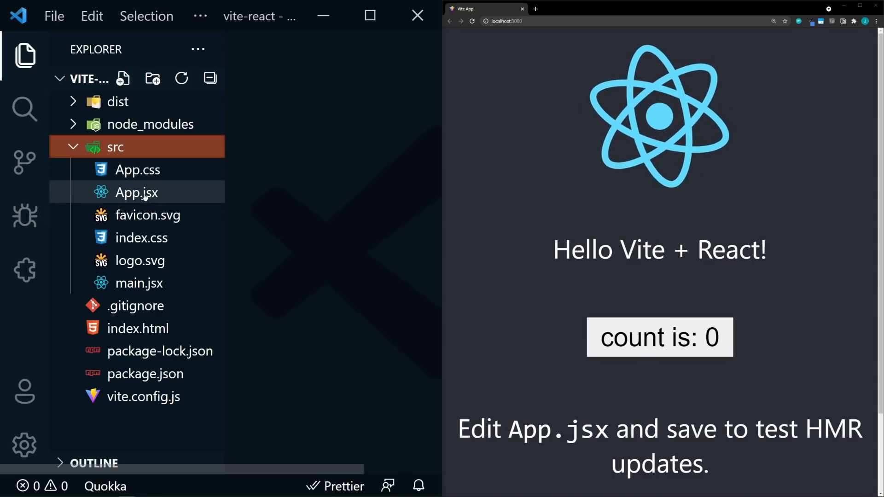
{"action": "double_click", "coordinate": [136, 192]}
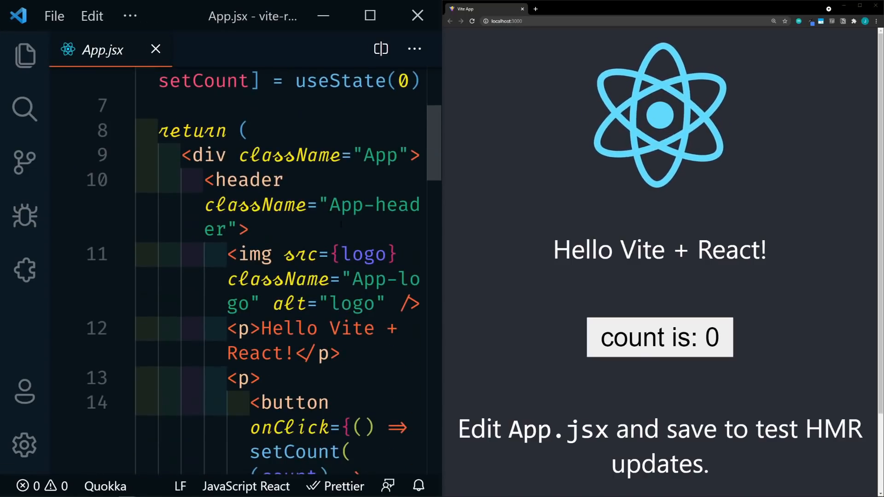
{"action": "scroll", "scroll_direction": "down", "scroll_amount": 3}
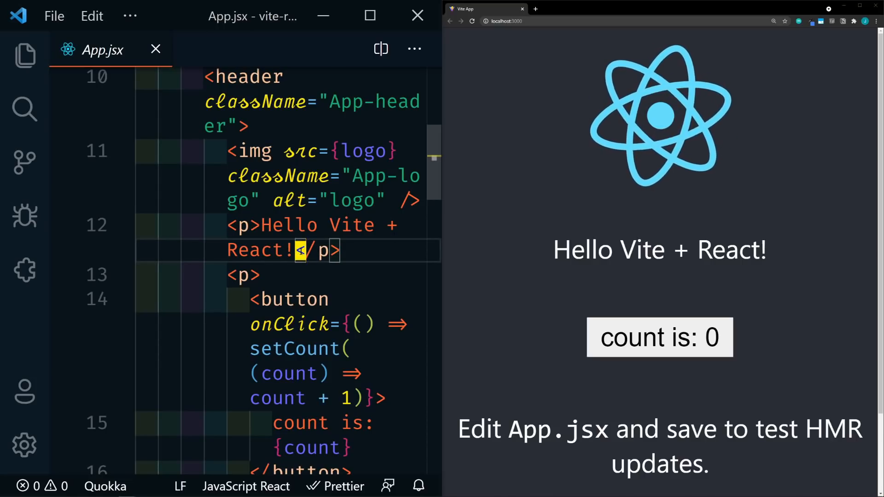
{"action": "type", "text": "!!!!"}
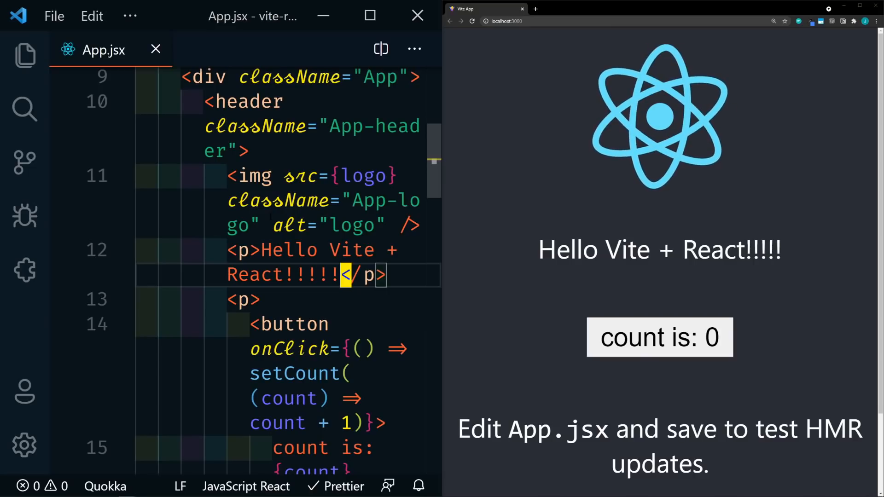
{"action": "left_click", "coordinate": [660, 337]}
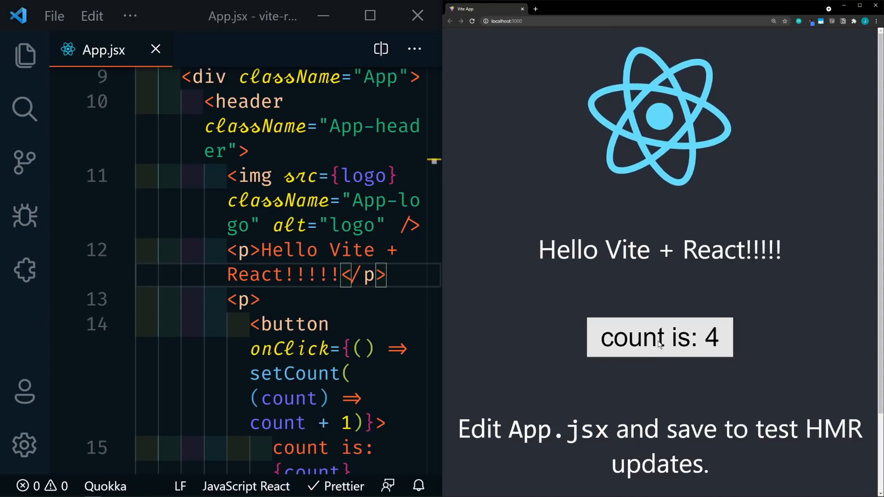
{"action": "left_click", "coordinate": [659, 337]}
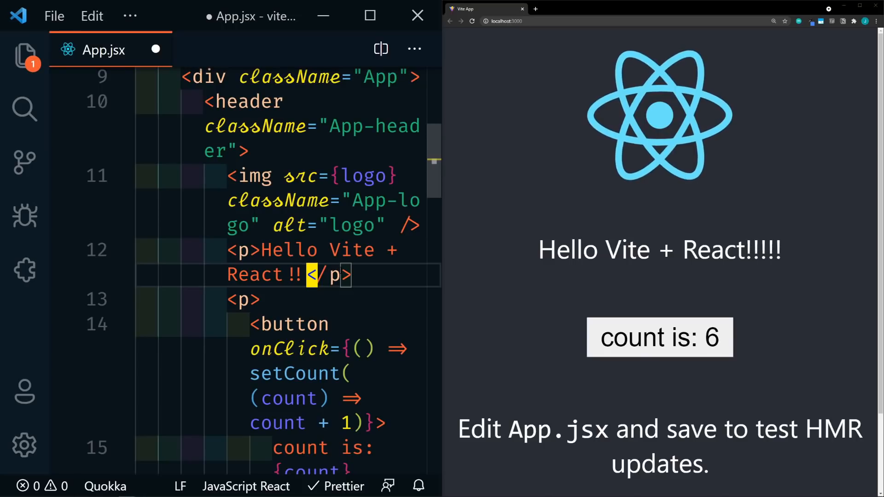
{"action": "key", "text": "Ctrl+S"}
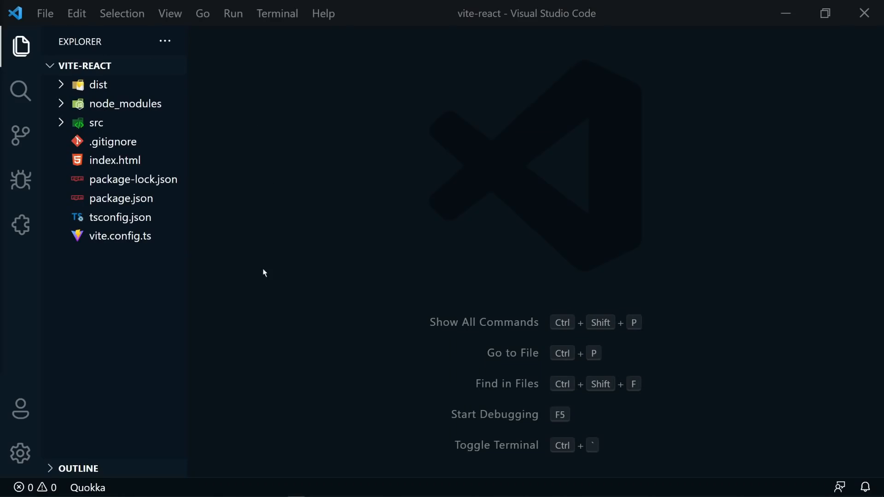
Initialize a git repository and commit all project files with a 'first c' message
{"action": "left_click", "coordinate": [21, 179]}
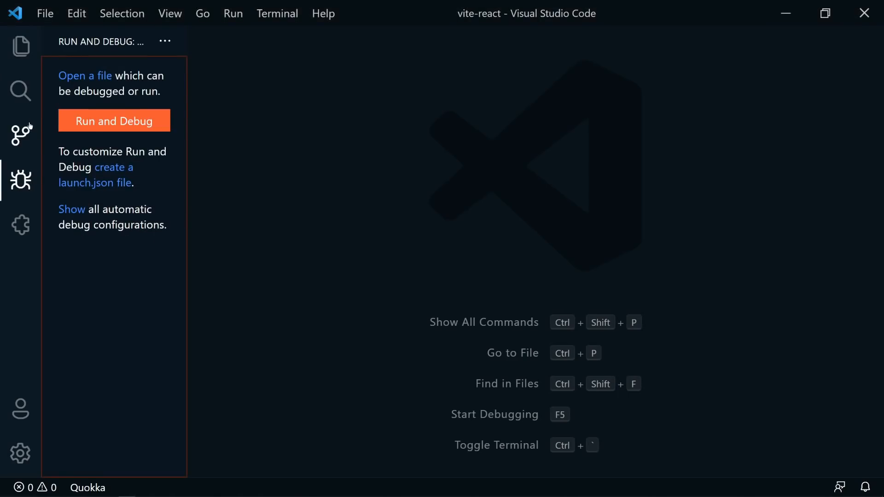
{"action": "left_click", "coordinate": [21, 134]}
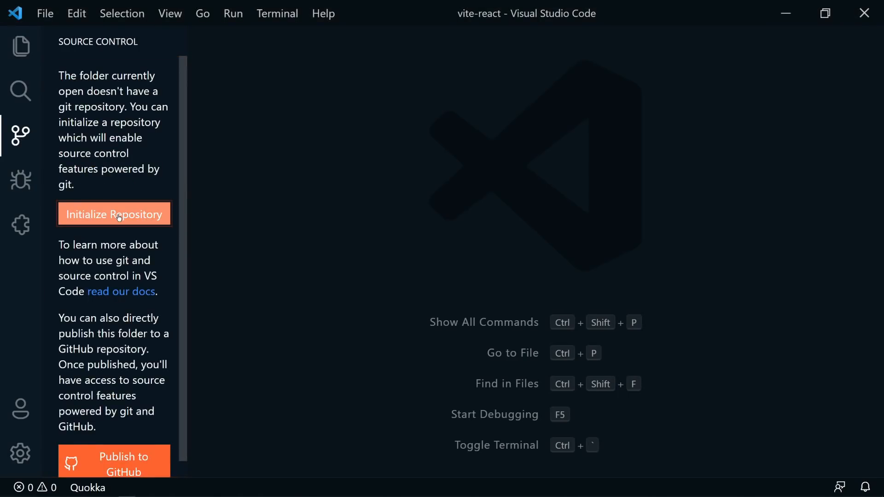
{"action": "left_click", "coordinate": [114, 214]}
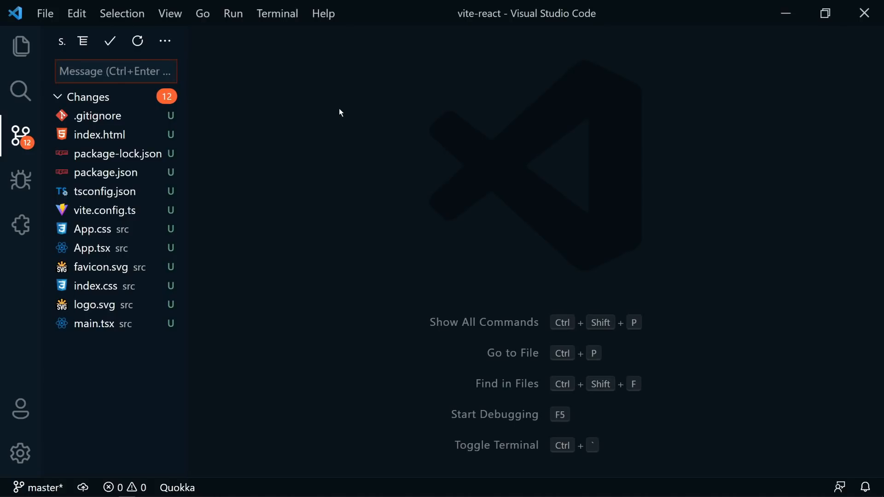
{"action": "type", "text": "first c"}
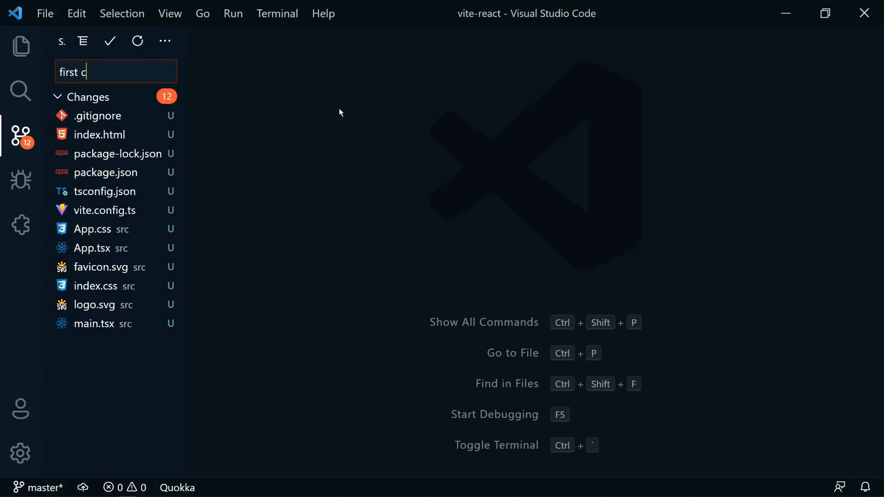
{"action": "left_click", "coordinate": [110, 41]}
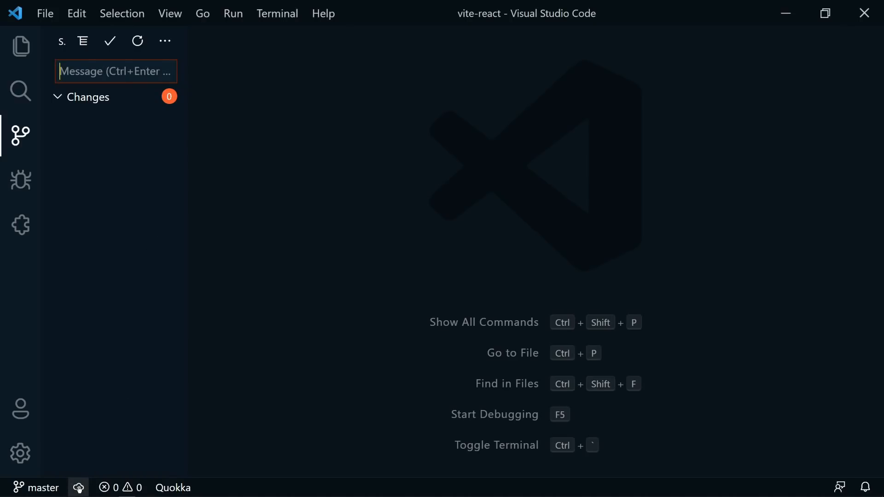
Publish vite-react to GitHub as a public repository
{"action": "left_click", "coordinate": [80, 487]}
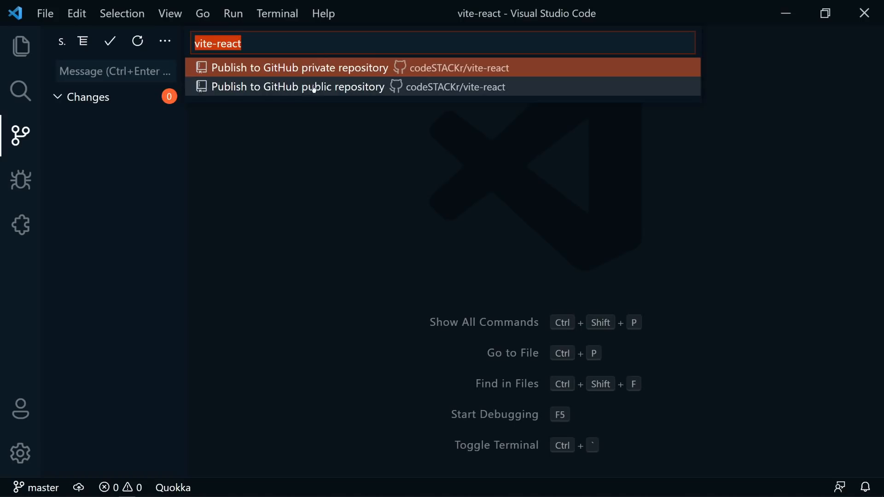
{"action": "left_click", "coordinate": [297, 87]}
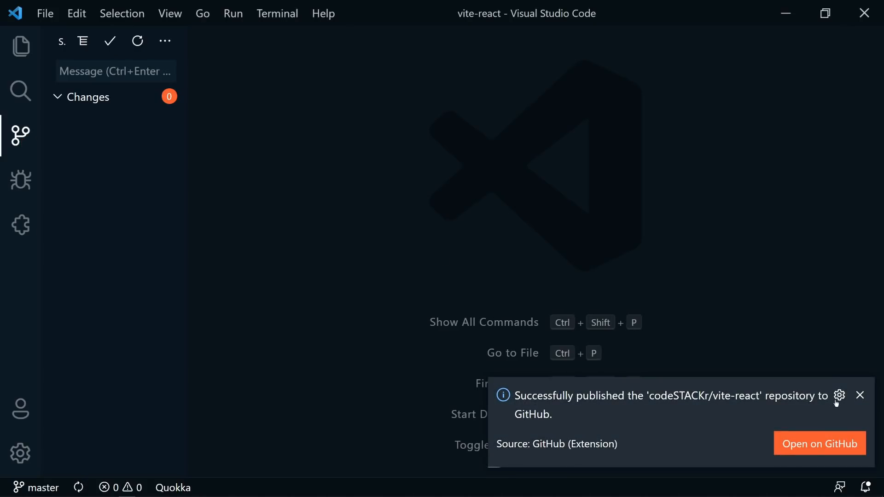
{"action": "left_click", "coordinate": [860, 395]}
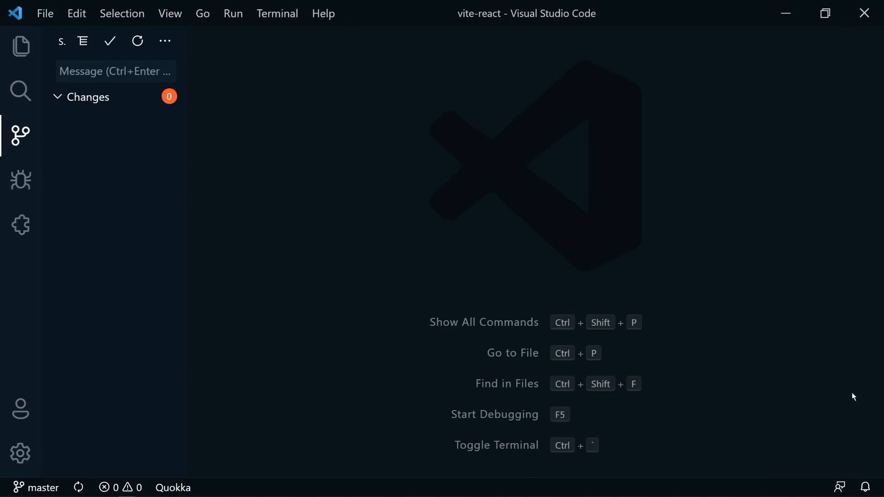
{"action": "mouse_move", "coordinate": [535, 345]}
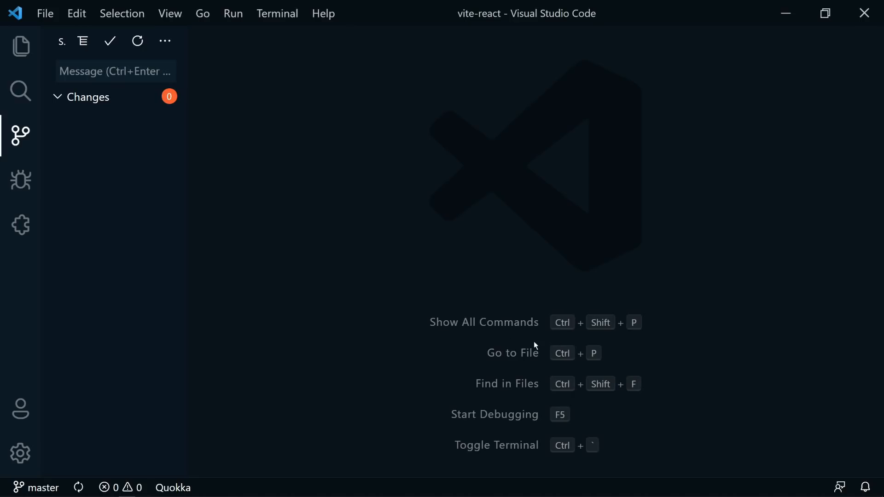
{"action": "mouse_move", "coordinate": [233, 289]}
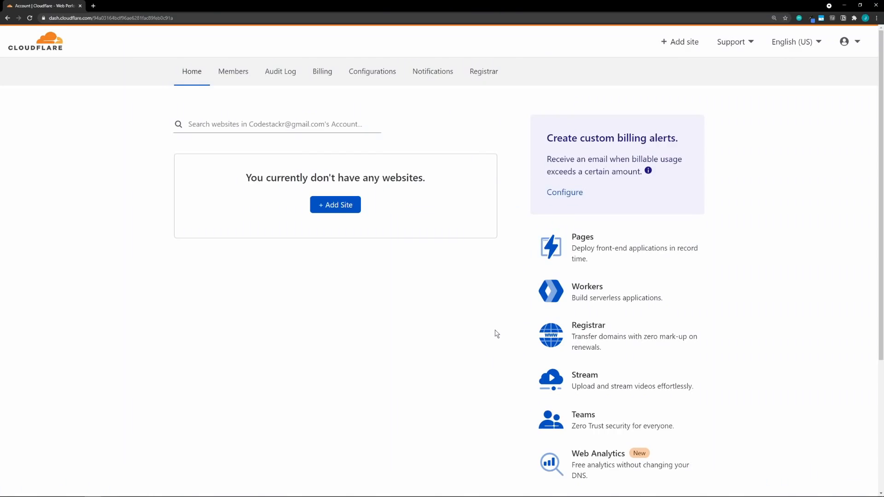
{"action": "mouse_move", "coordinate": [566, 295]}
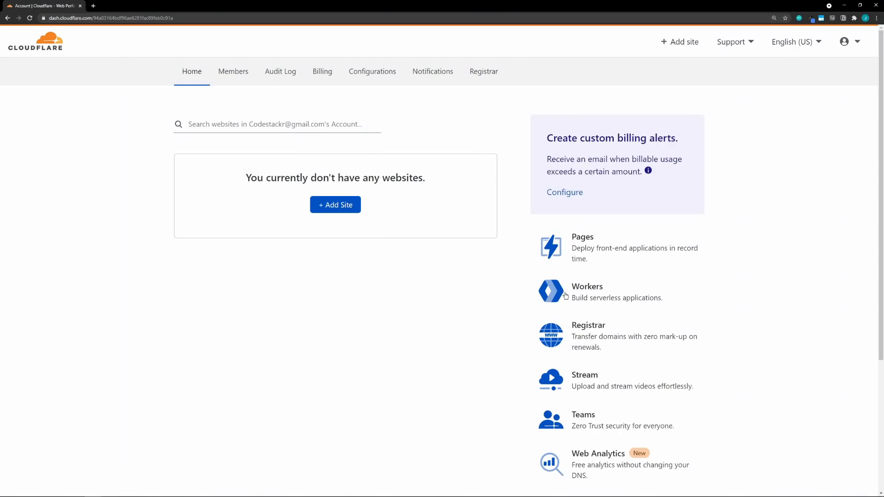
Create a new Cloudflare Pages project from the vite-react repository and begin setup
{"action": "left_click", "coordinate": [582, 236]}
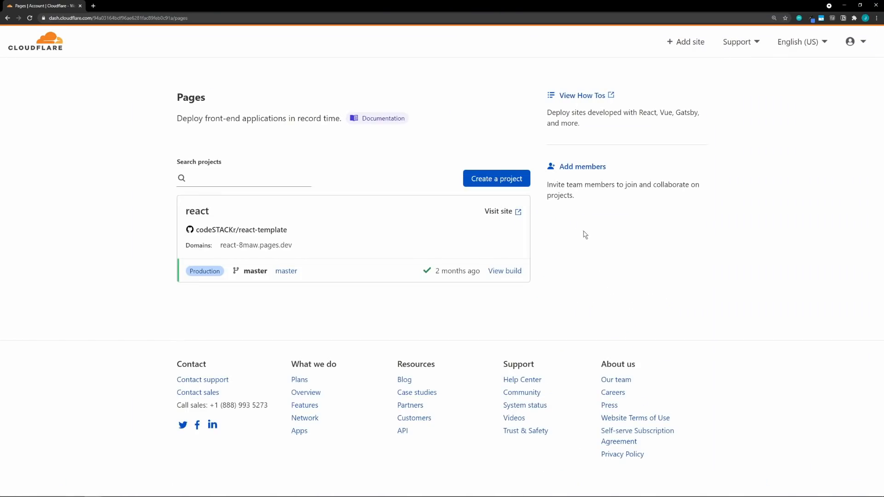
{"action": "mouse_move", "coordinate": [472, 186]}
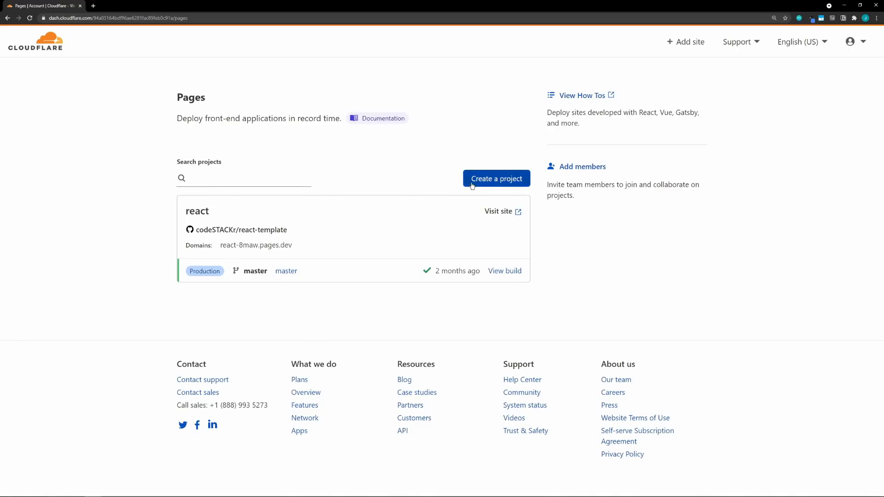
{"action": "left_click", "coordinate": [497, 178]}
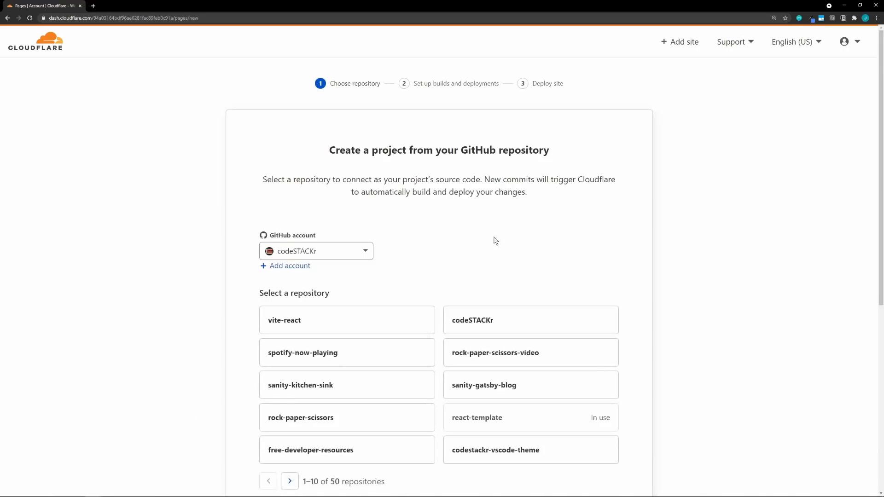
{"action": "scroll", "scroll_direction": "down", "scroll_amount": 3}
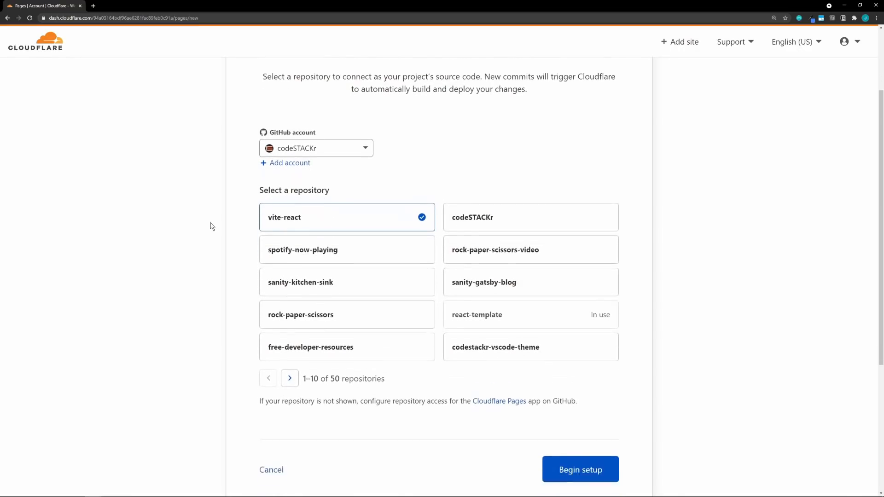
{"action": "left_click", "coordinate": [581, 470]}
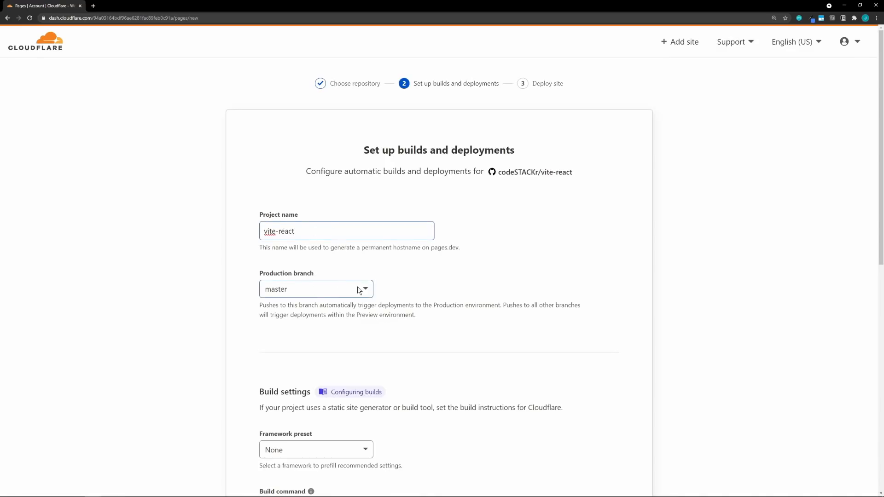
Set the build command to 'npm run build' with dist output and deploy
{"action": "scroll", "scroll_direction": "down", "scroll_amount": 3}
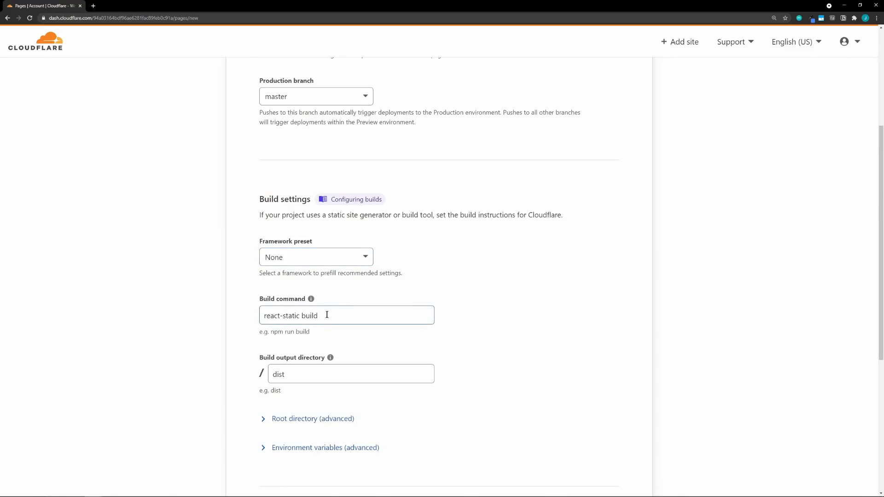
{"action": "triple_click", "coordinate": [290, 315]}
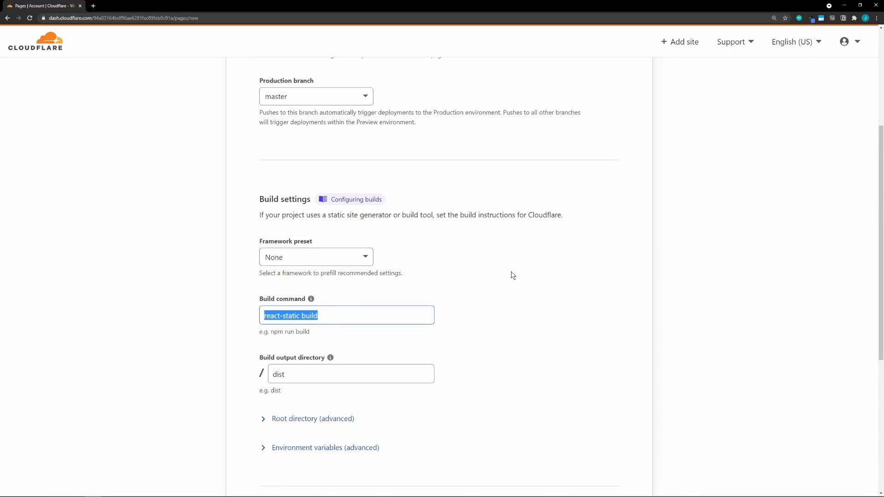
{"action": "type", "text": "npm u"}
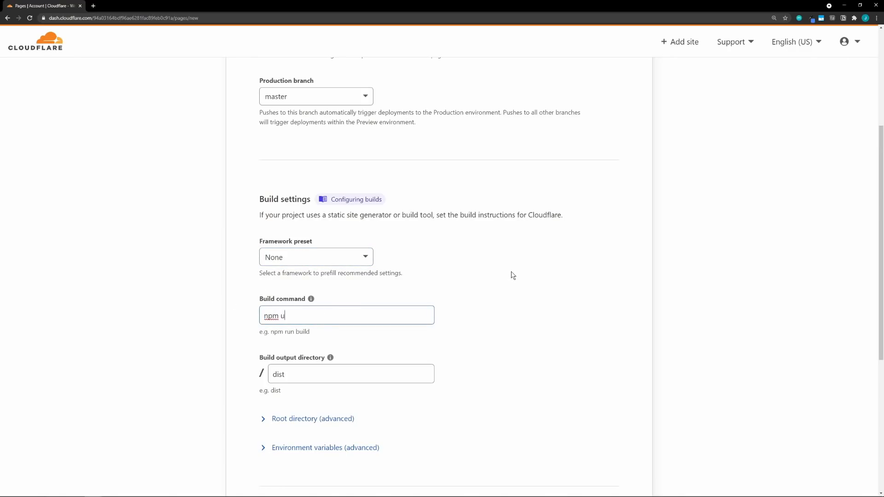
{"action": "type", "text": "run build"}
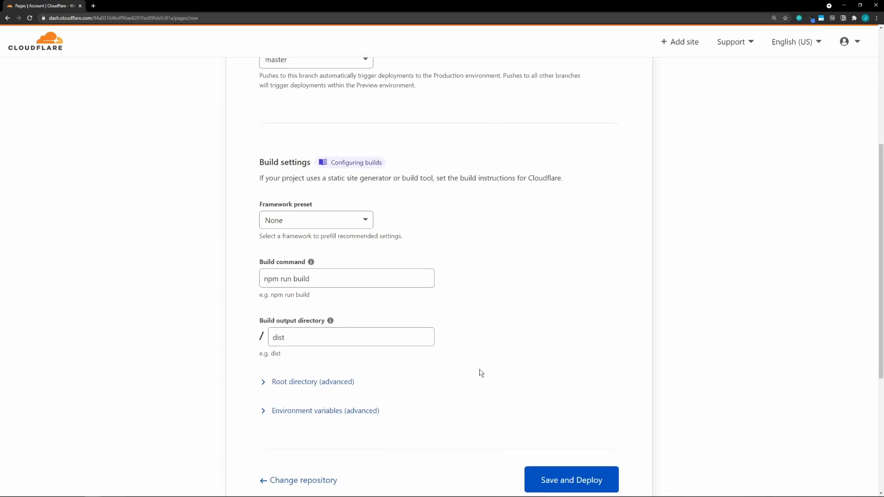
{"action": "left_click", "coordinate": [571, 480]}
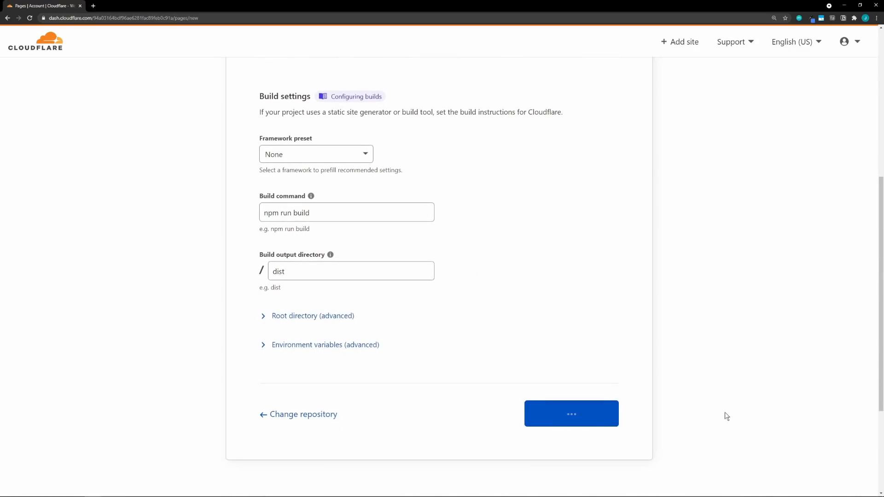
{"action": "left_click", "coordinate": [571, 413]}
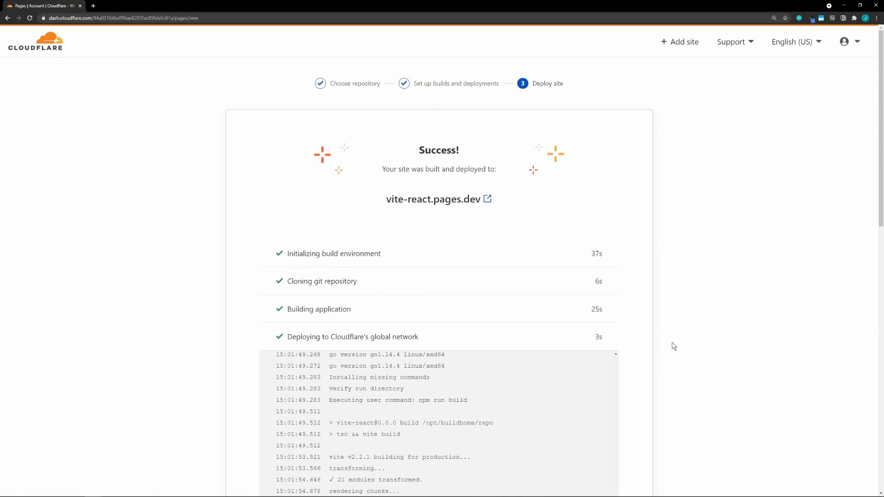
{"action": "mouse_move", "coordinate": [488, 199]}
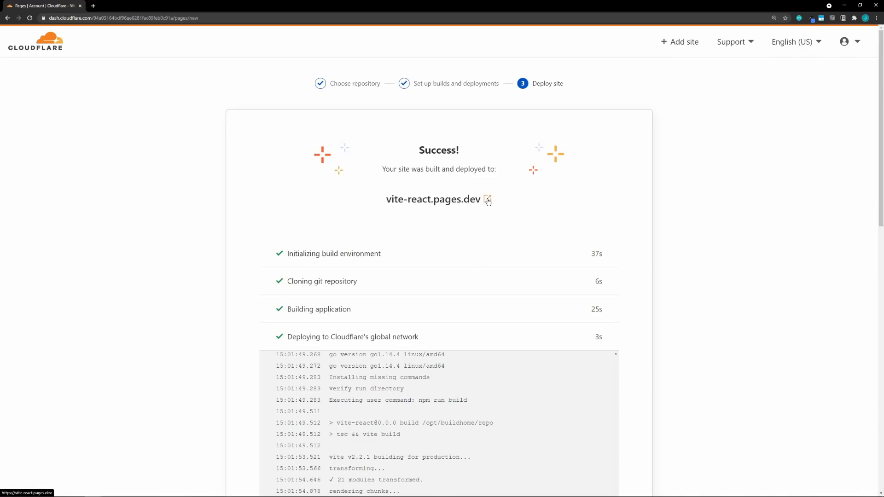
{"action": "mouse_move", "coordinate": [493, 202]}
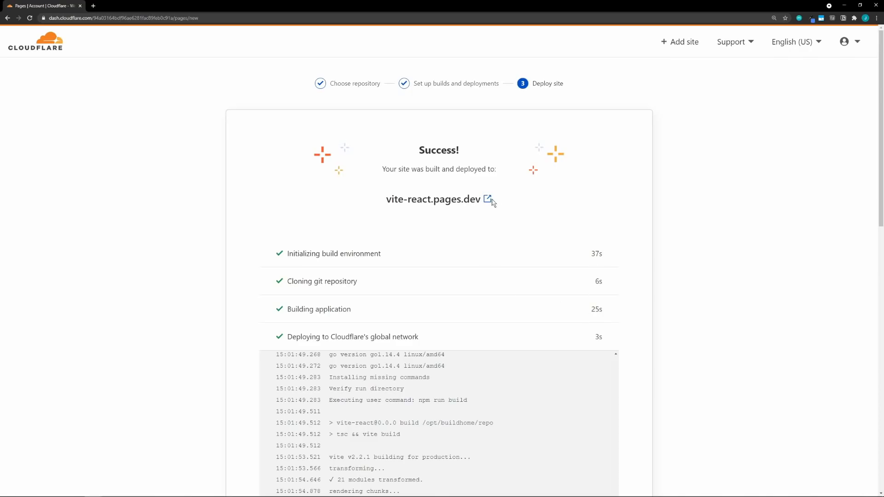
Open vite-react.pages.dev and click the counter up to 5
{"action": "left_click", "coordinate": [487, 199]}
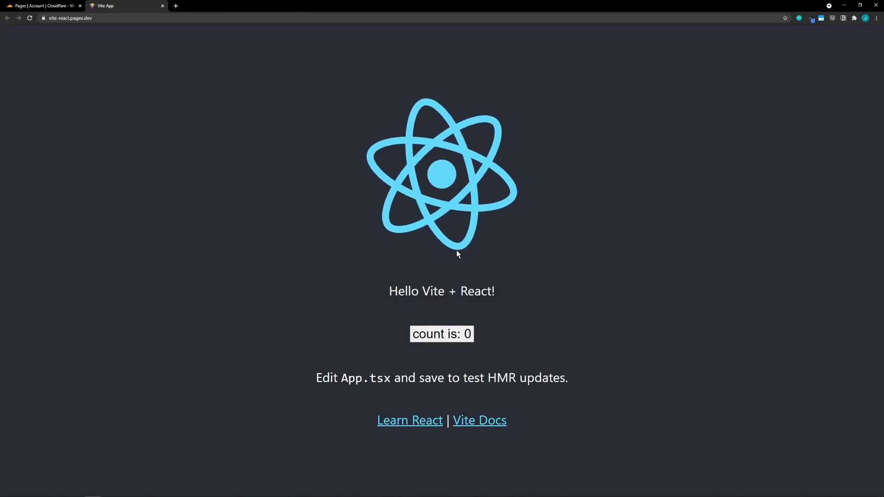
{"action": "left_click", "coordinate": [441, 335]}
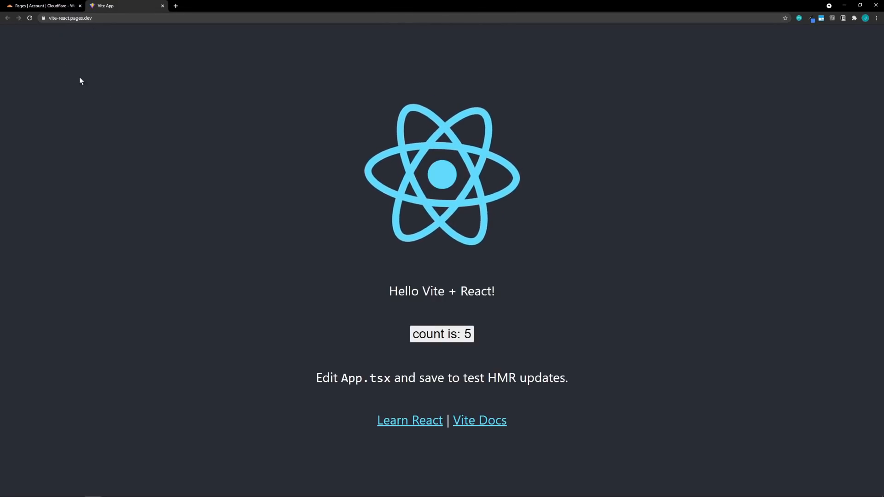
{"action": "mouse_move", "coordinate": [241, 154]}
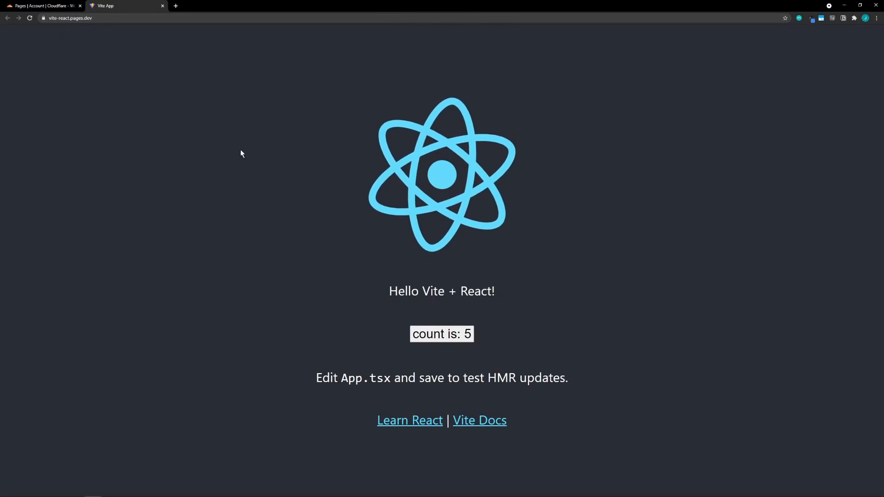
{"action": "mouse_move", "coordinate": [65, 7]}
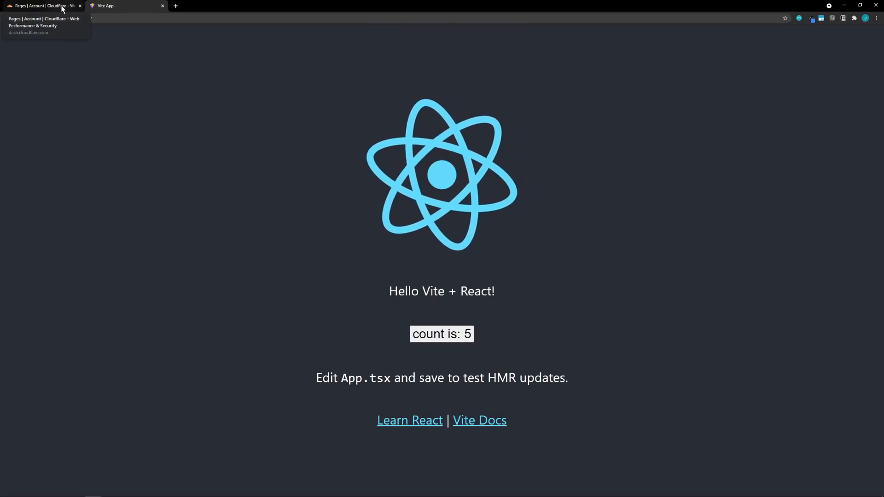